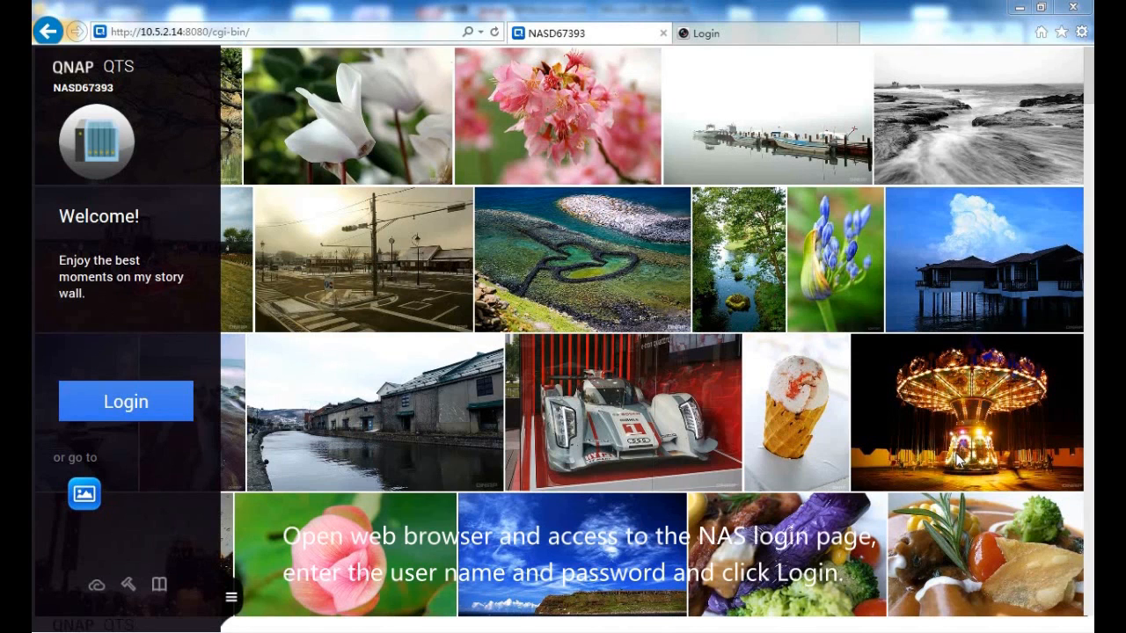
mouse_move(368, 363)
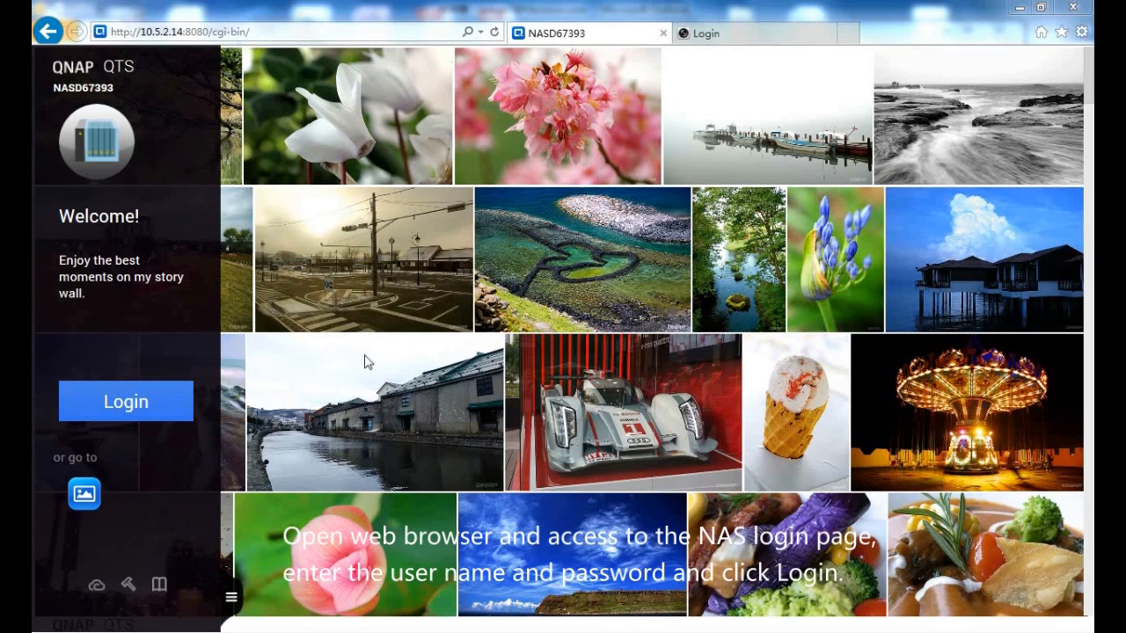
- Sign in to the NAS as admin so the QTS desktop appears
click(125, 401)
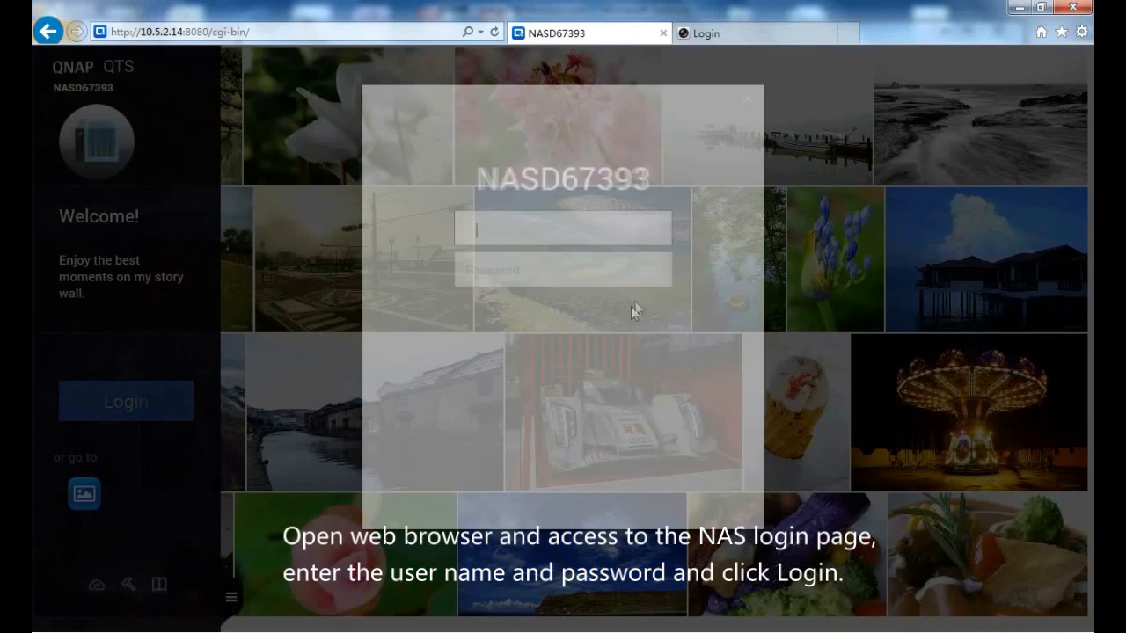
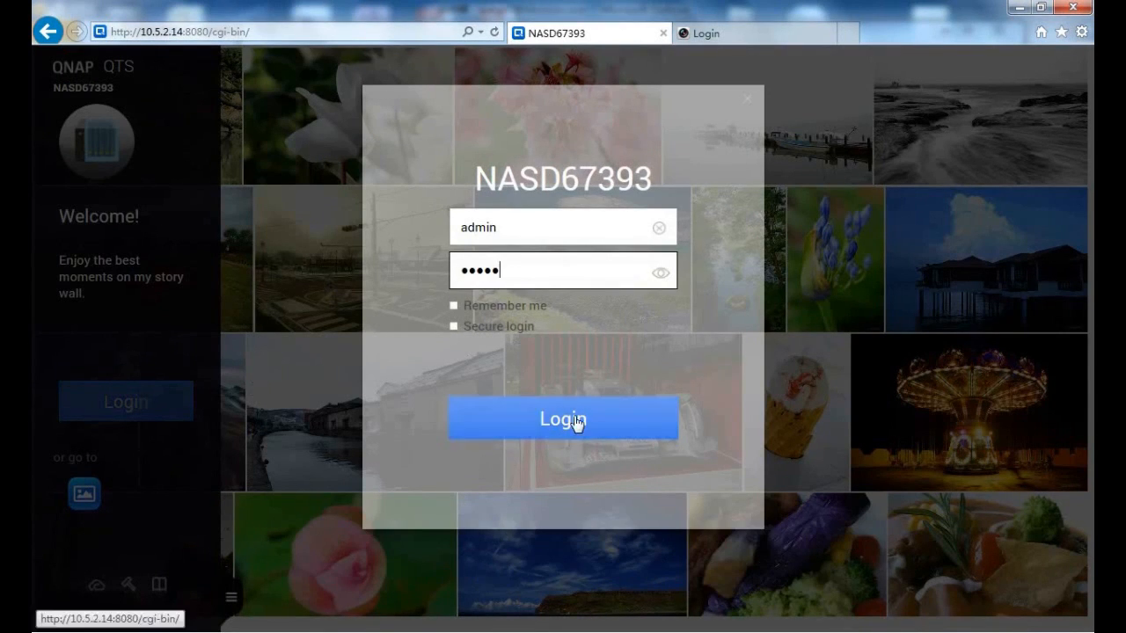
click(563, 418)
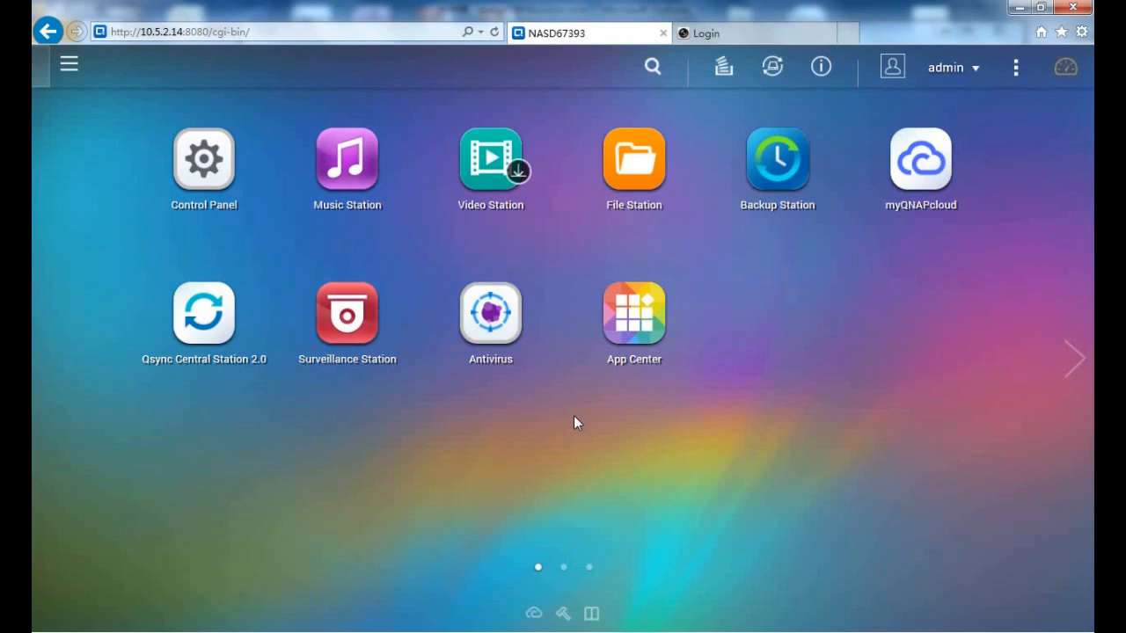
- Reach the Win/Mac/NFS file service settings under Control Panel > Network Services
click(204, 162)
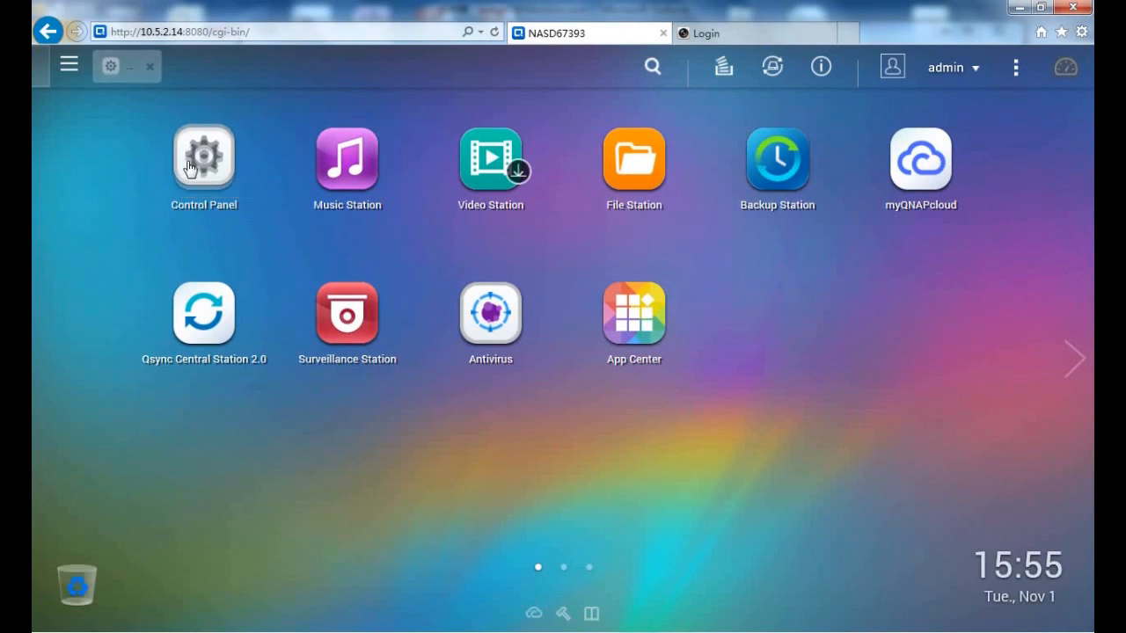
click(204, 162)
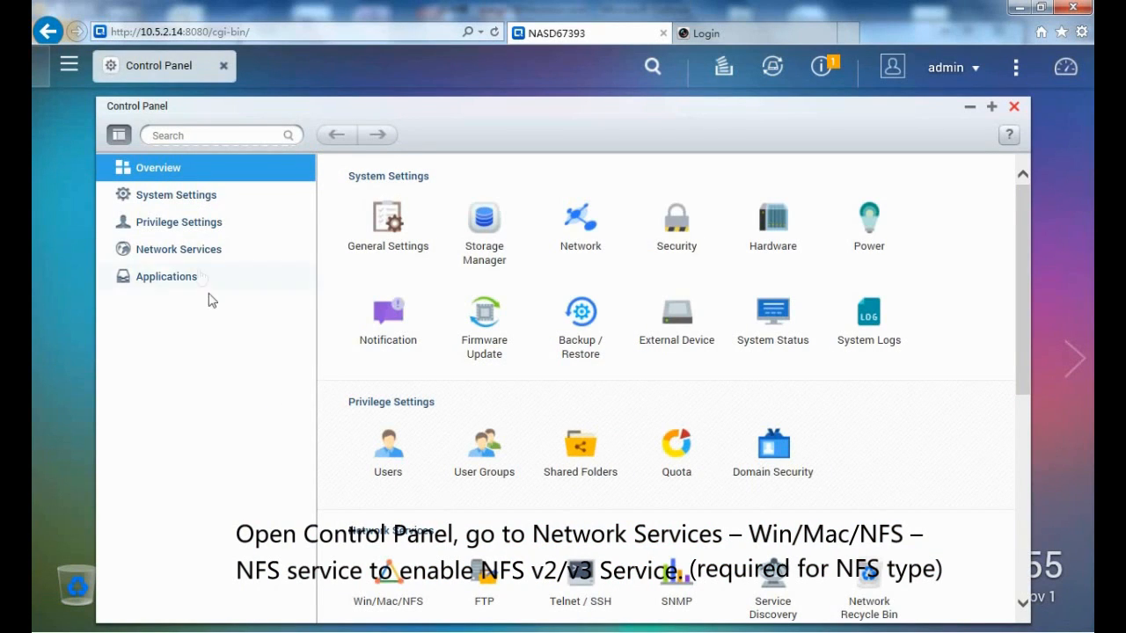
click(177, 250)
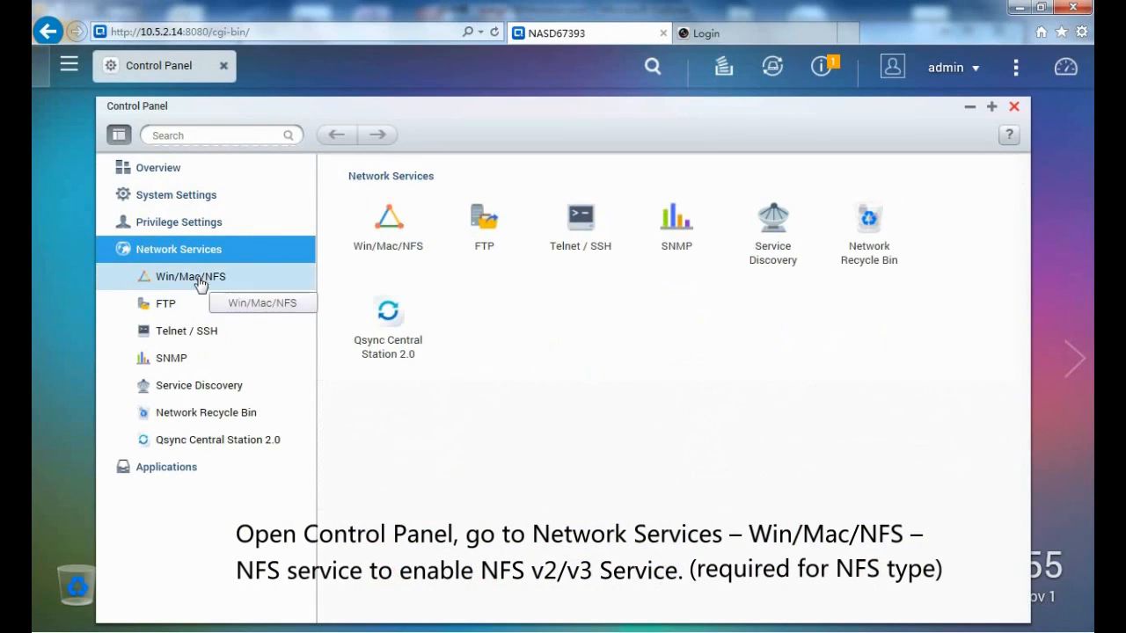
click(190, 276)
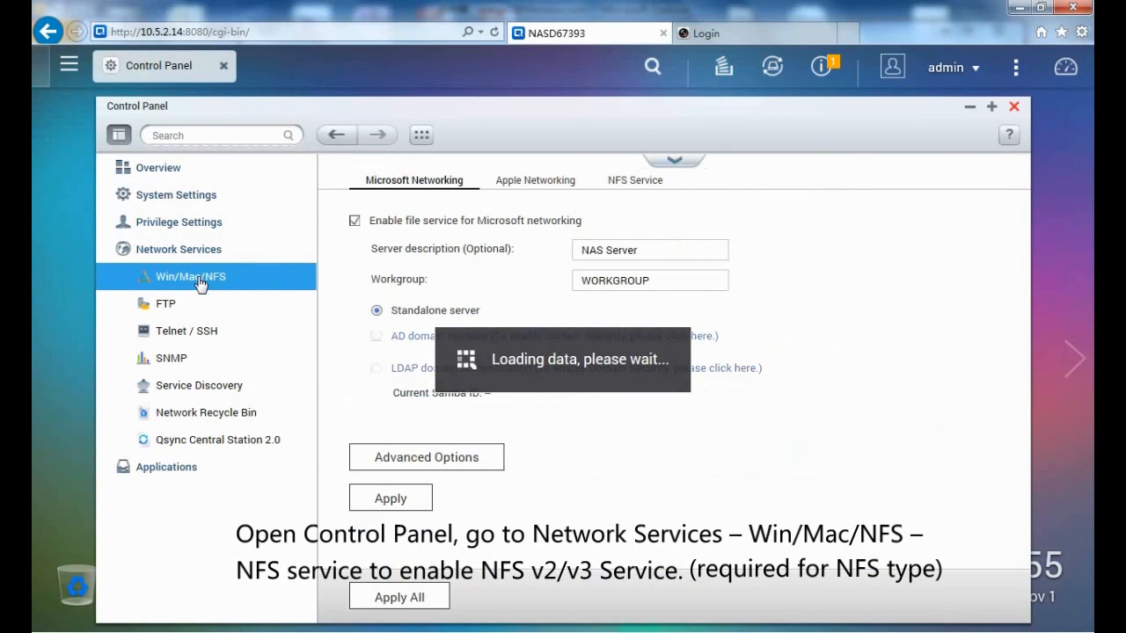
- Enable the NFS v2/v3 service and apply the change
click(635, 179)
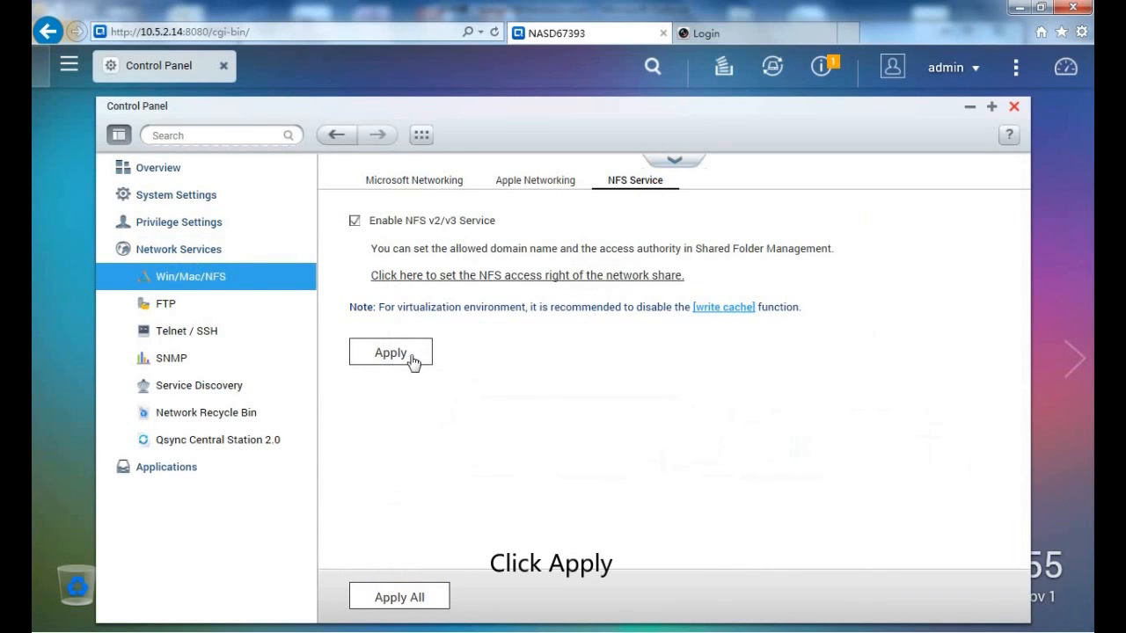
click(390, 352)
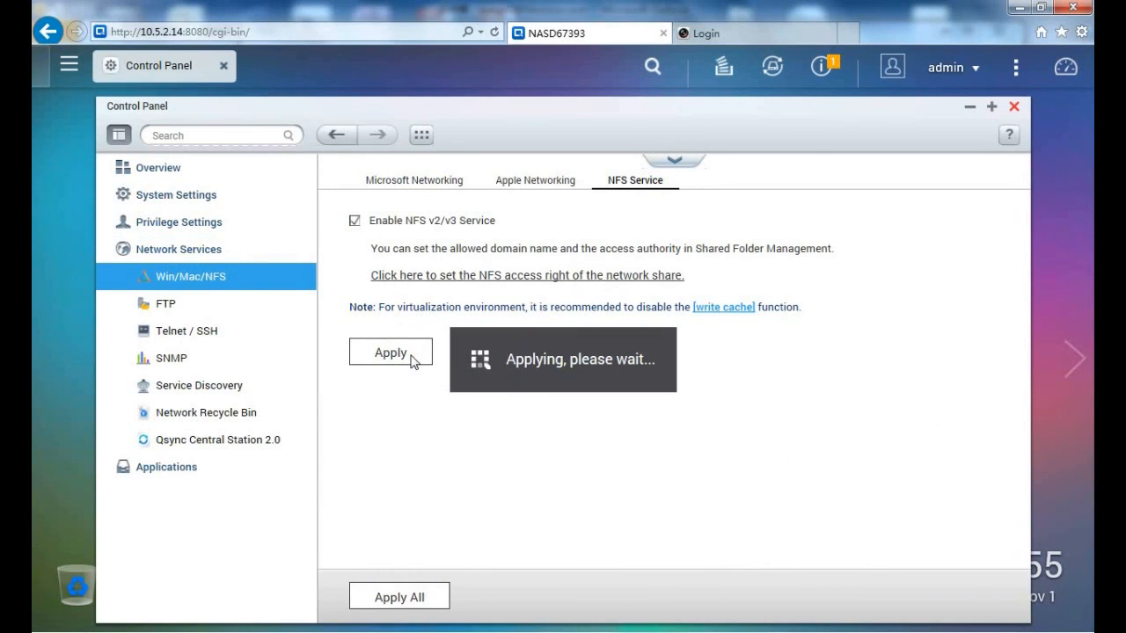
click(391, 352)
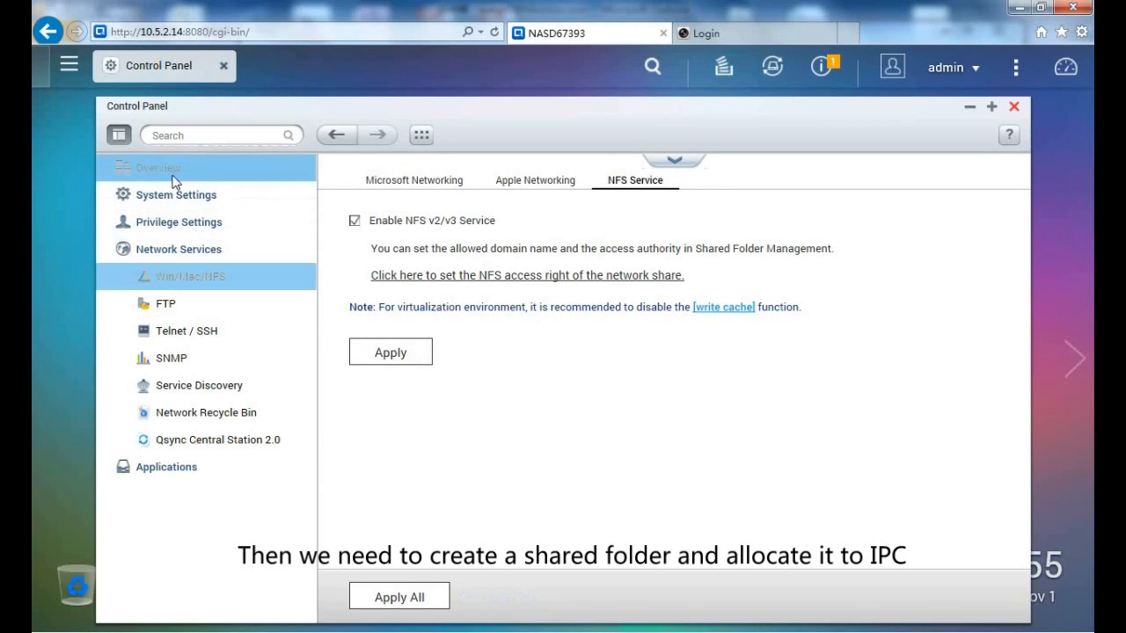
- Create a new shared folder named 'demo' with default settings
click(158, 168)
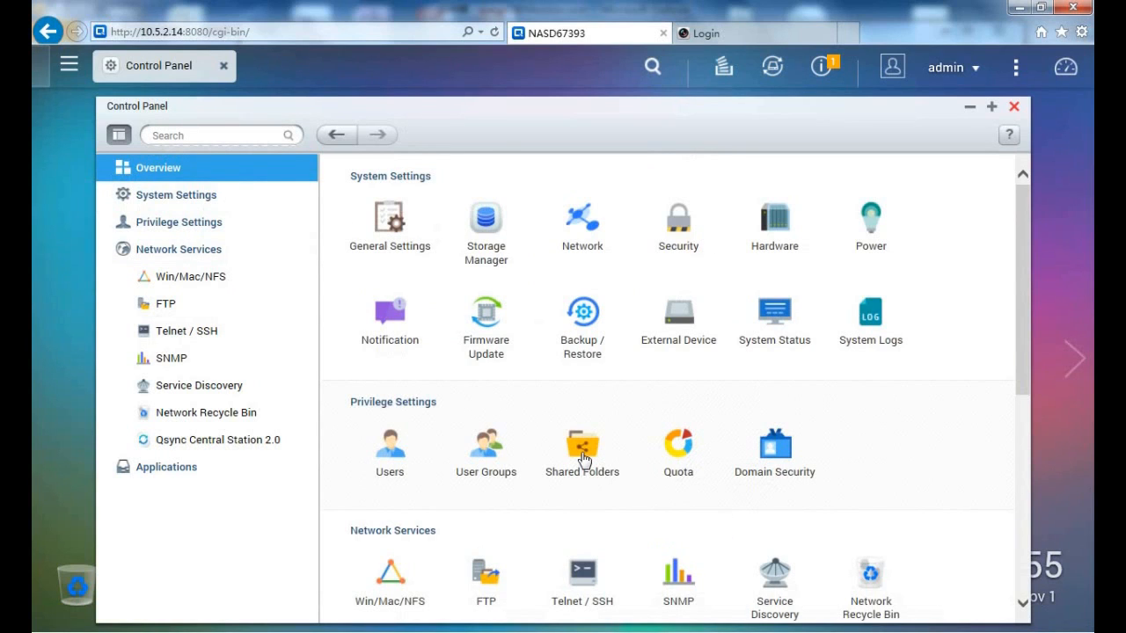
click(580, 443)
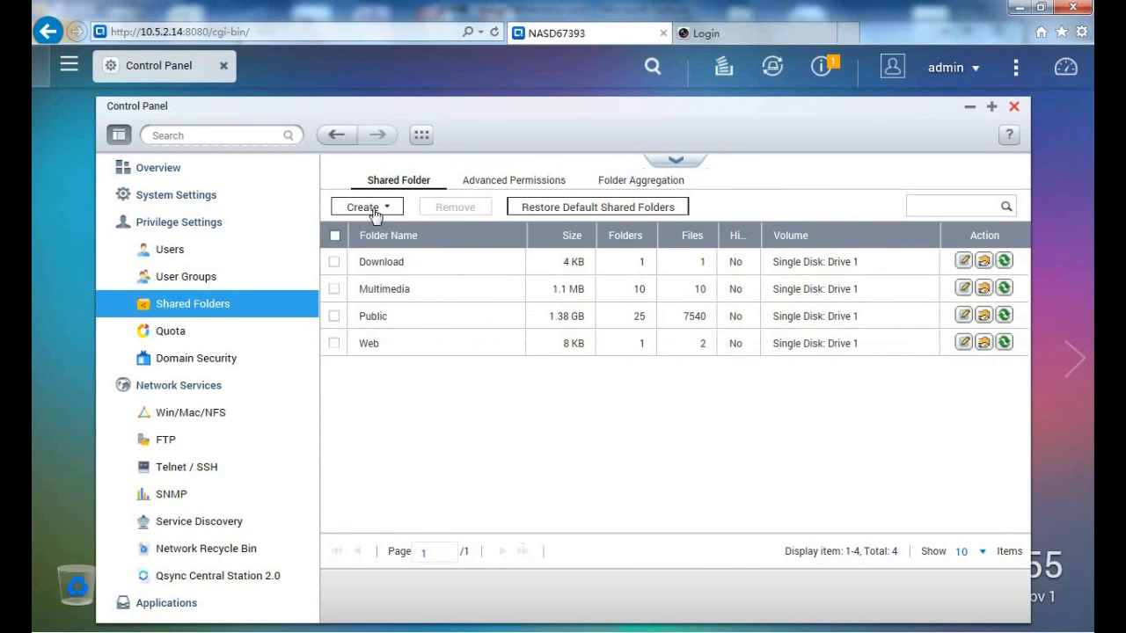
click(366, 208)
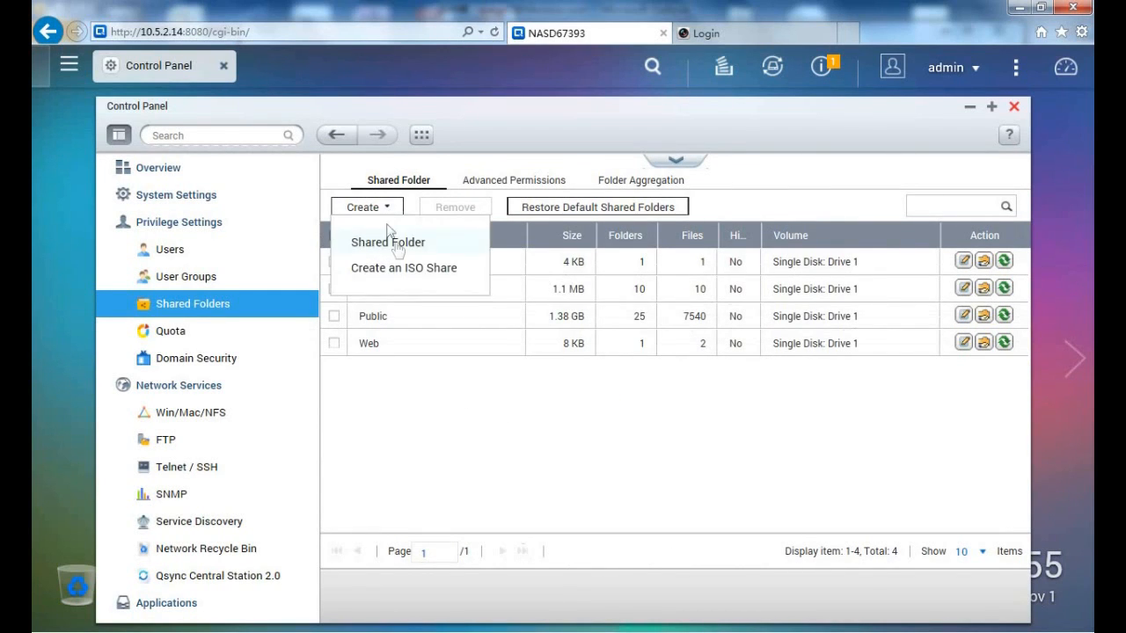
click(388, 242)
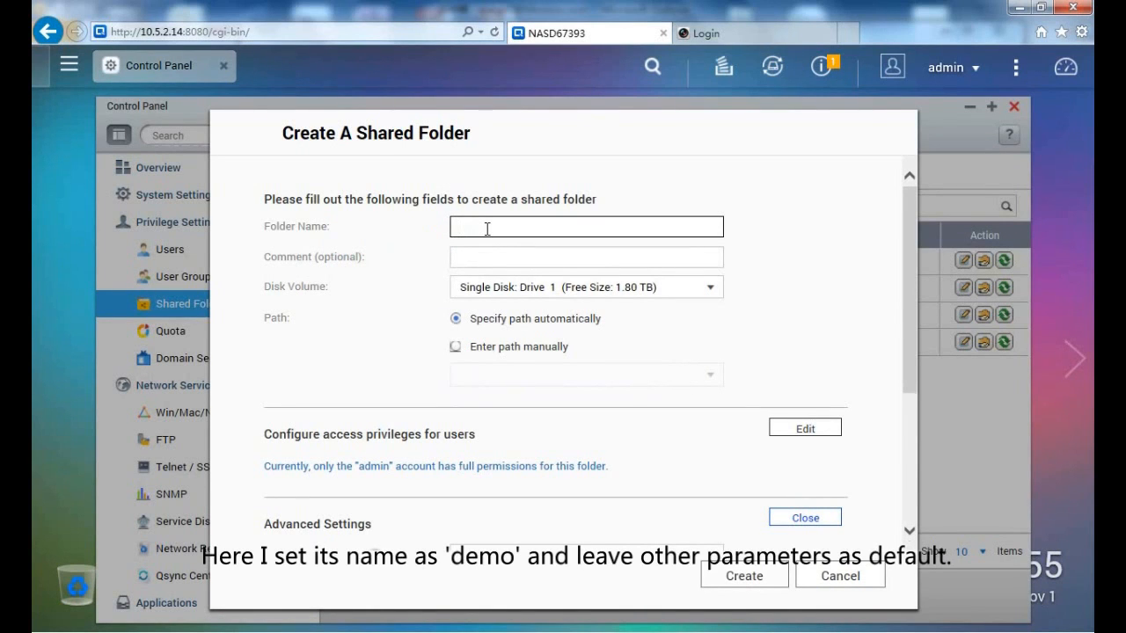
text(demo)
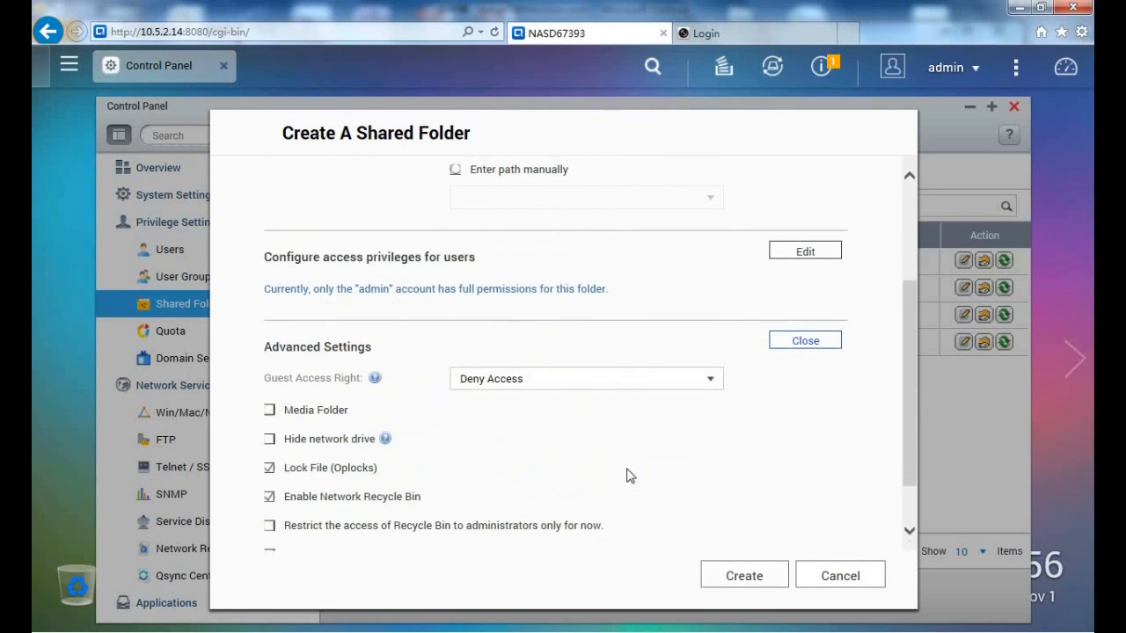
scroll(down, 3)
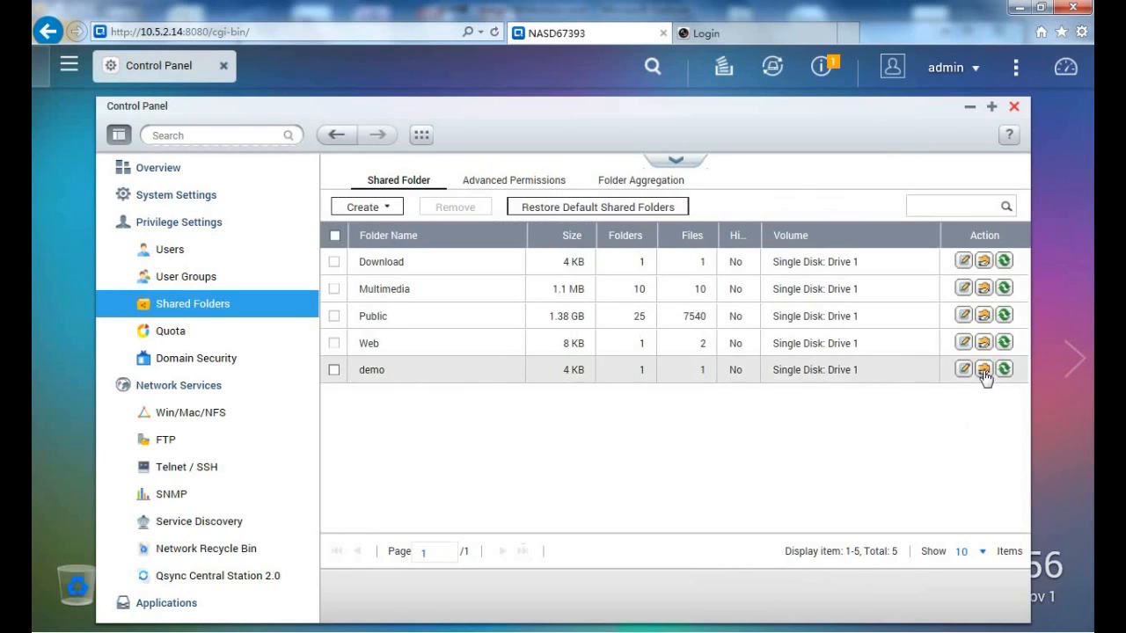
- Set demo's NFS host access to No limit with NO_ROOT_SQUASH, apply and close the permissions
click(964, 370)
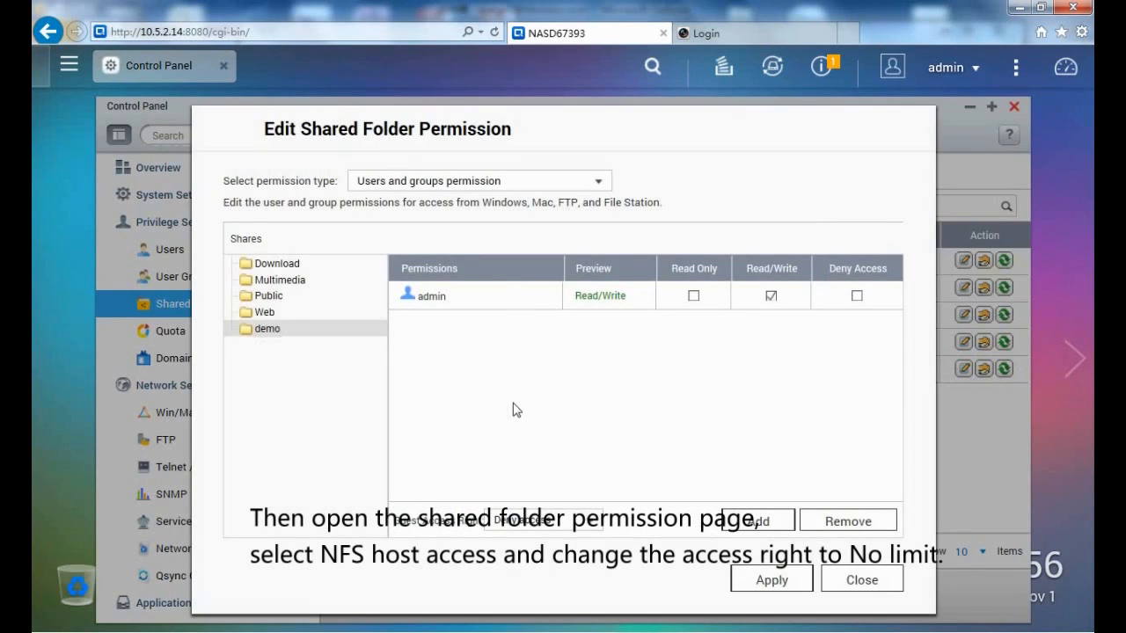
mouse_move(582, 215)
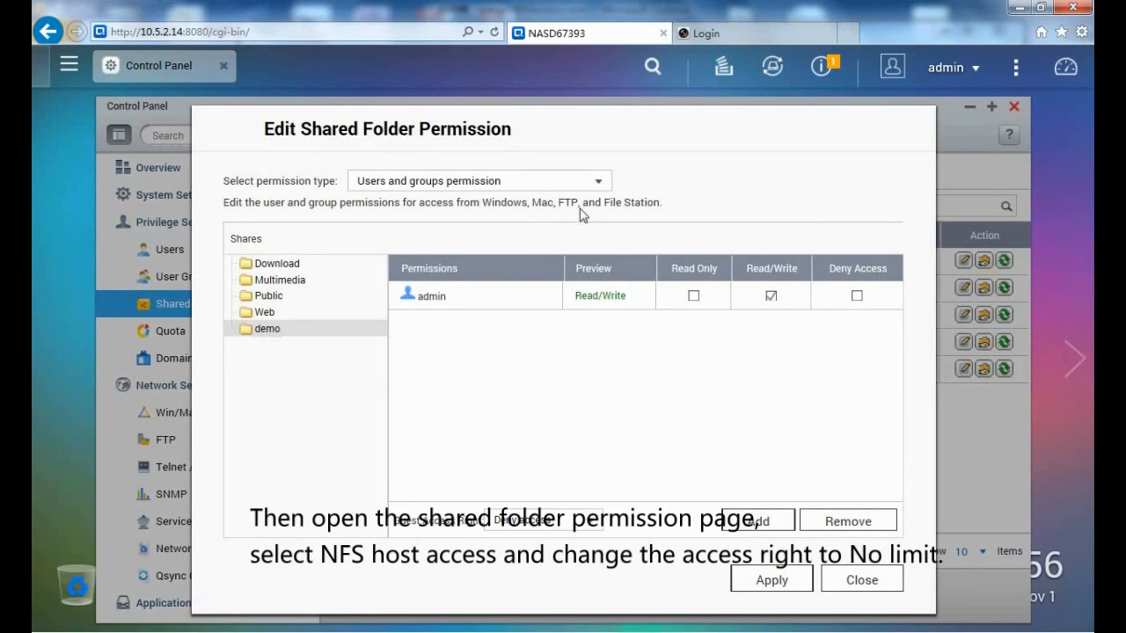
click(479, 179)
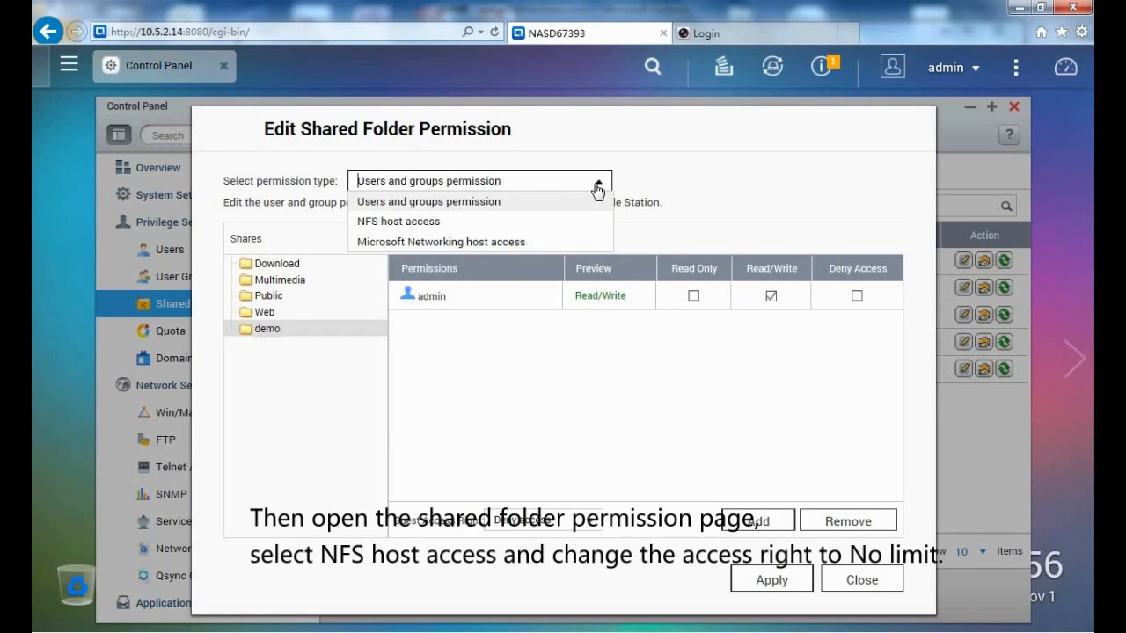
click(397, 222)
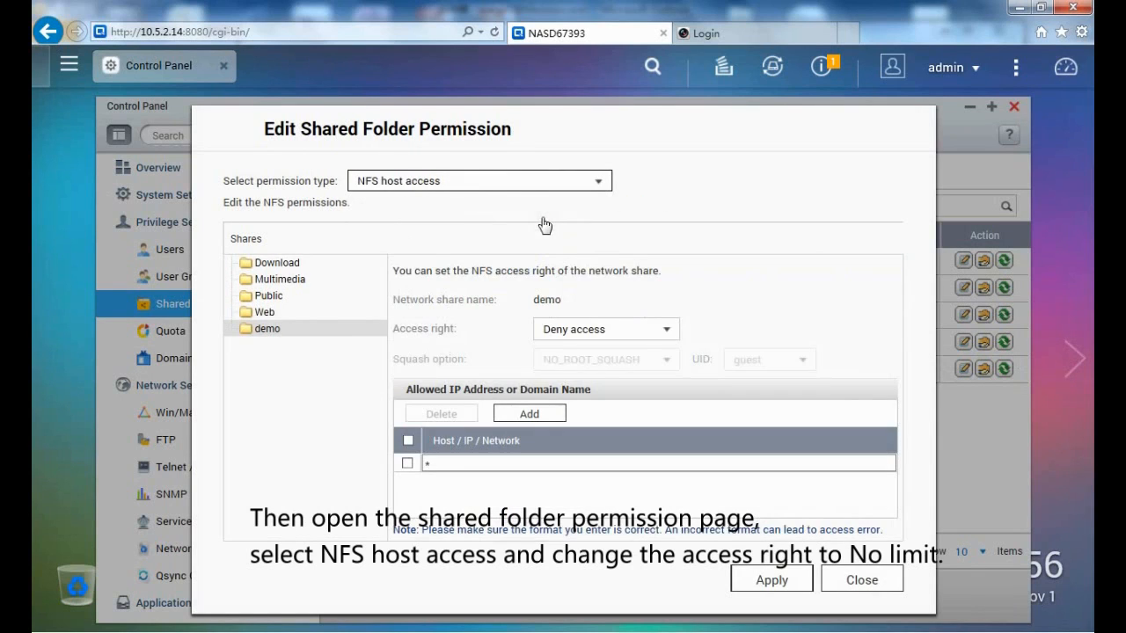
click(605, 329)
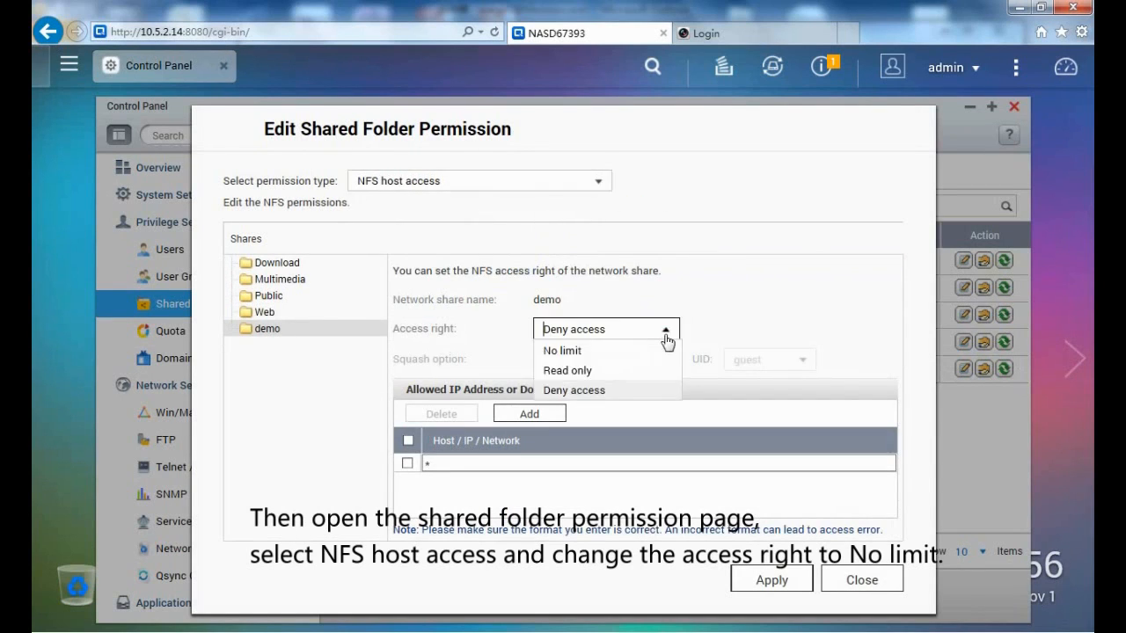
click(563, 350)
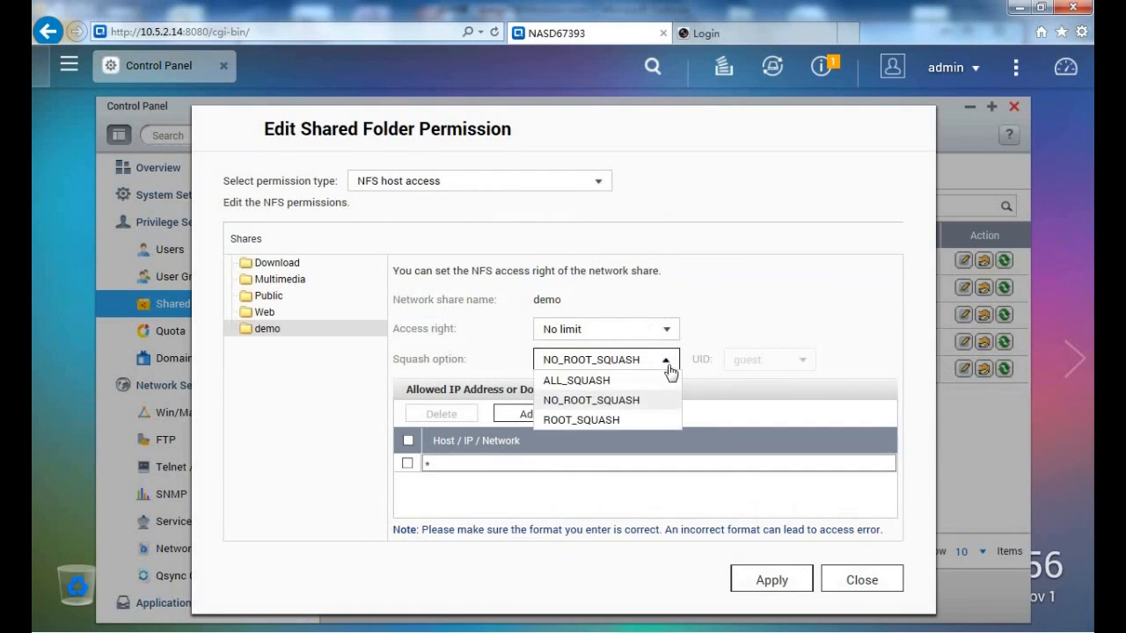
click(591, 400)
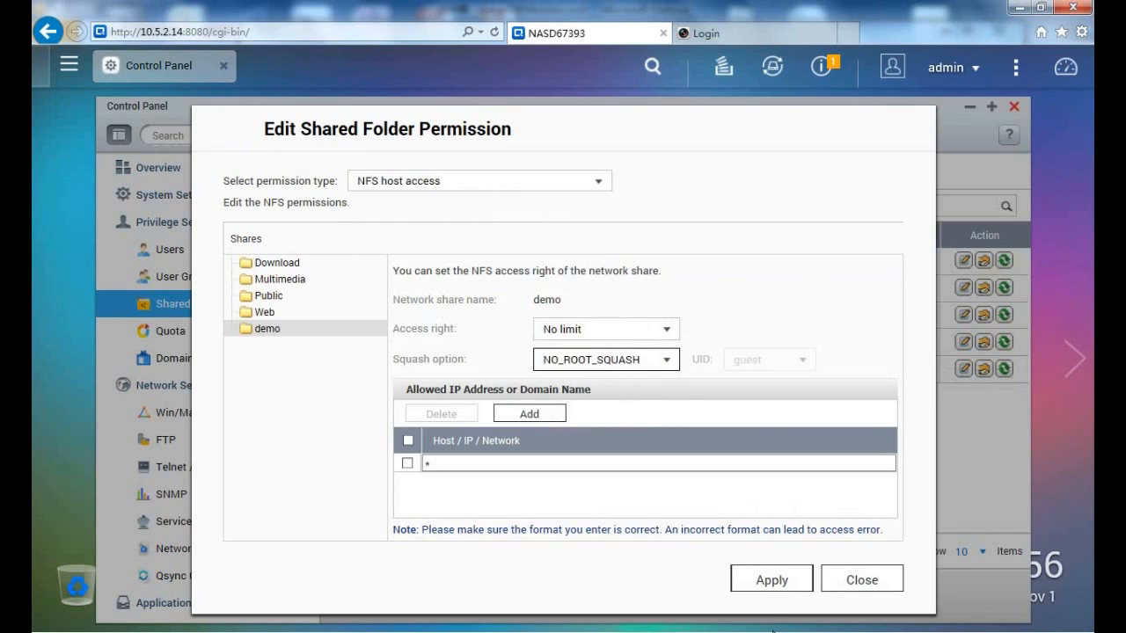
click(771, 579)
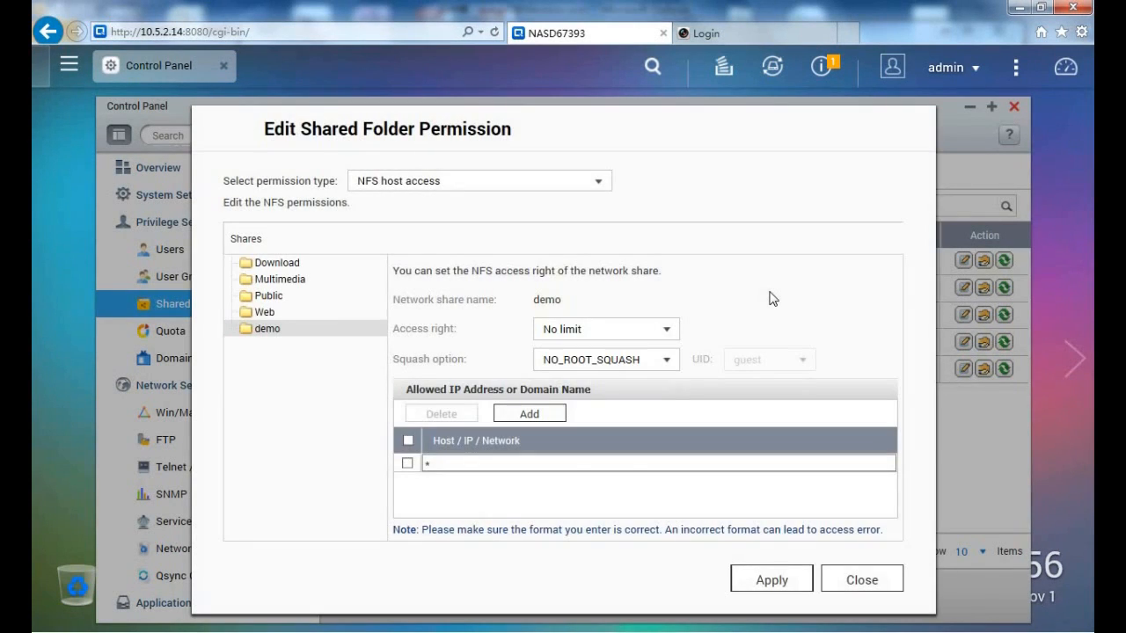
mouse_move(883, 556)
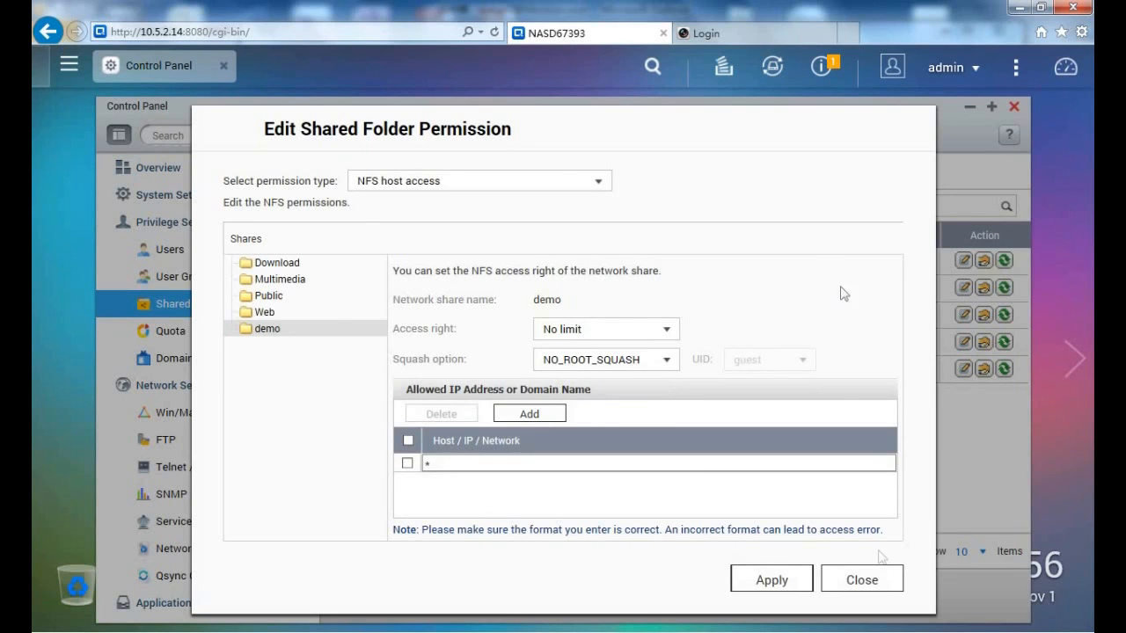
click(862, 579)
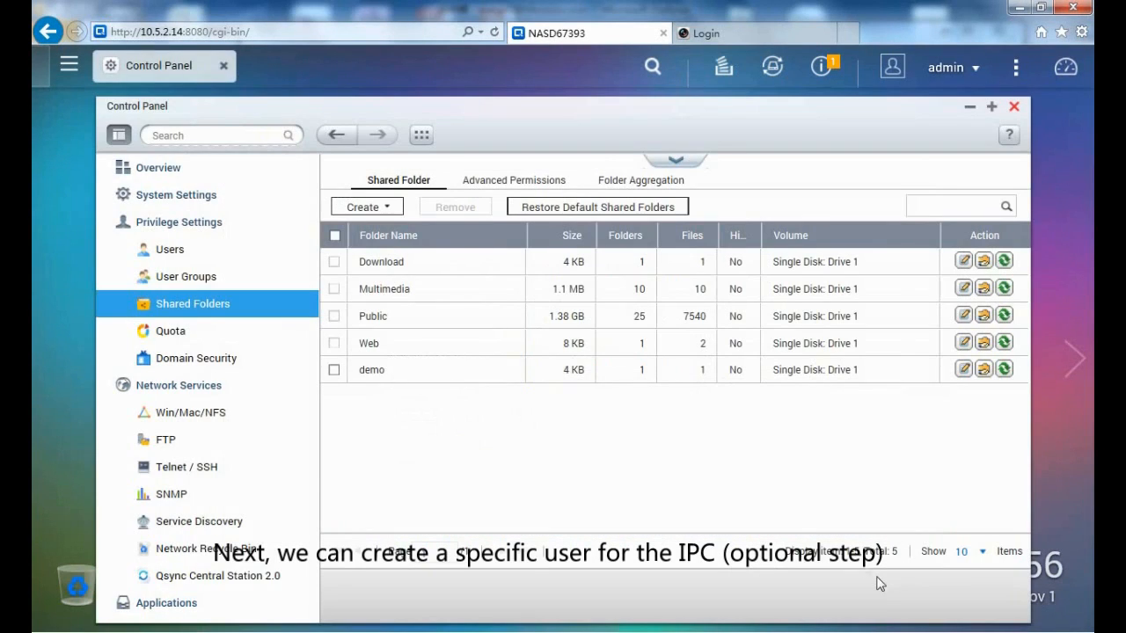
mouse_move(169, 250)
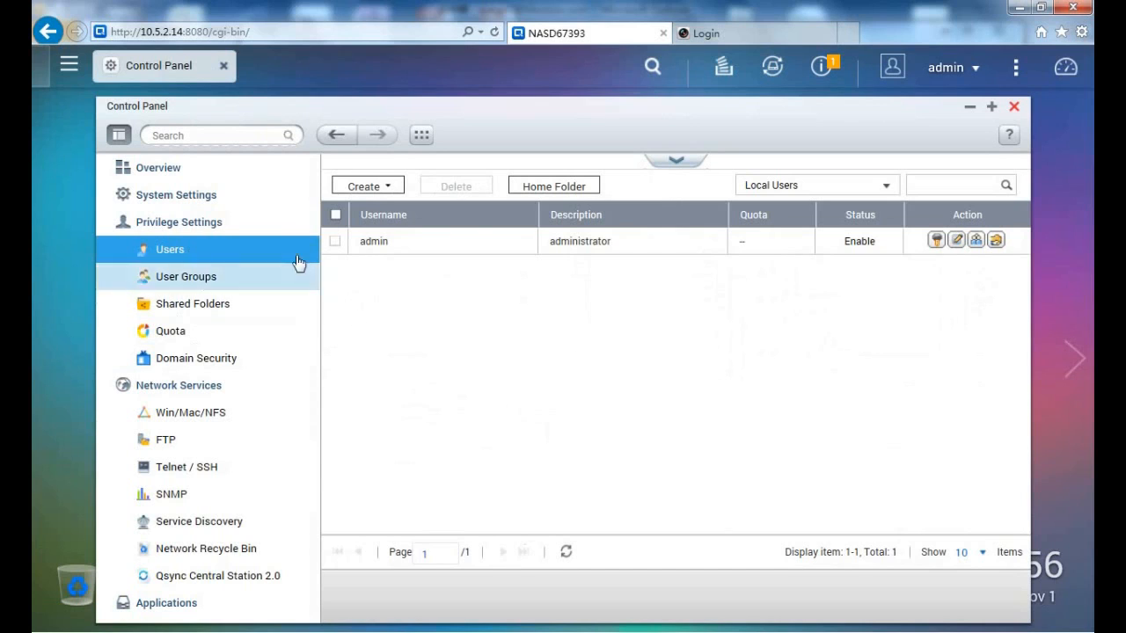
- Start a new user named 'test' with its password entered and confirmed
click(366, 186)
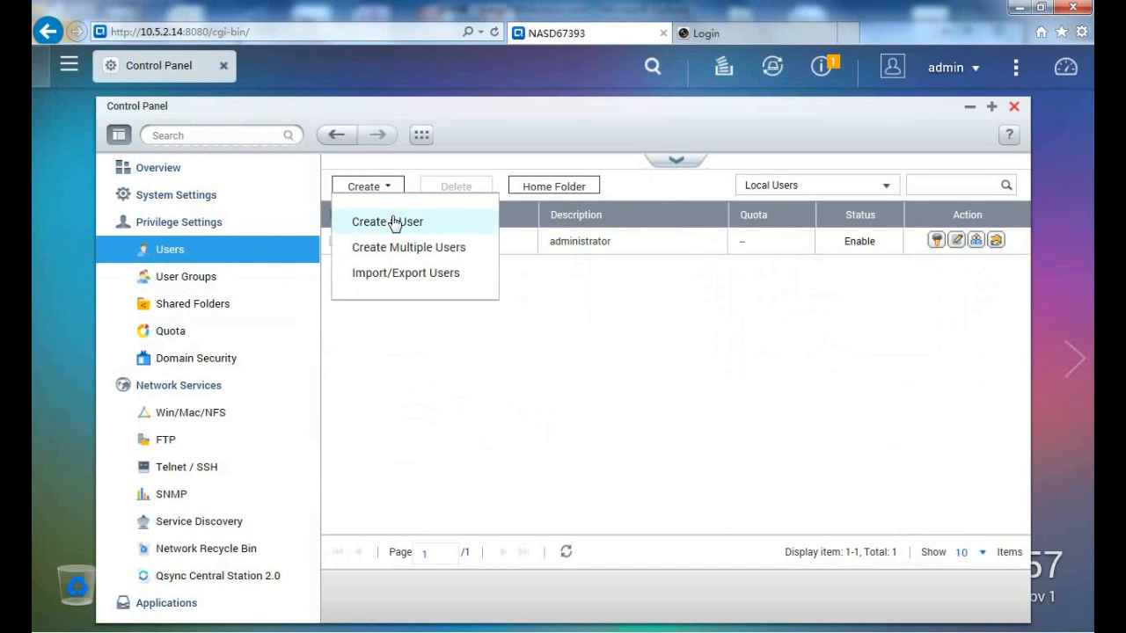
click(387, 222)
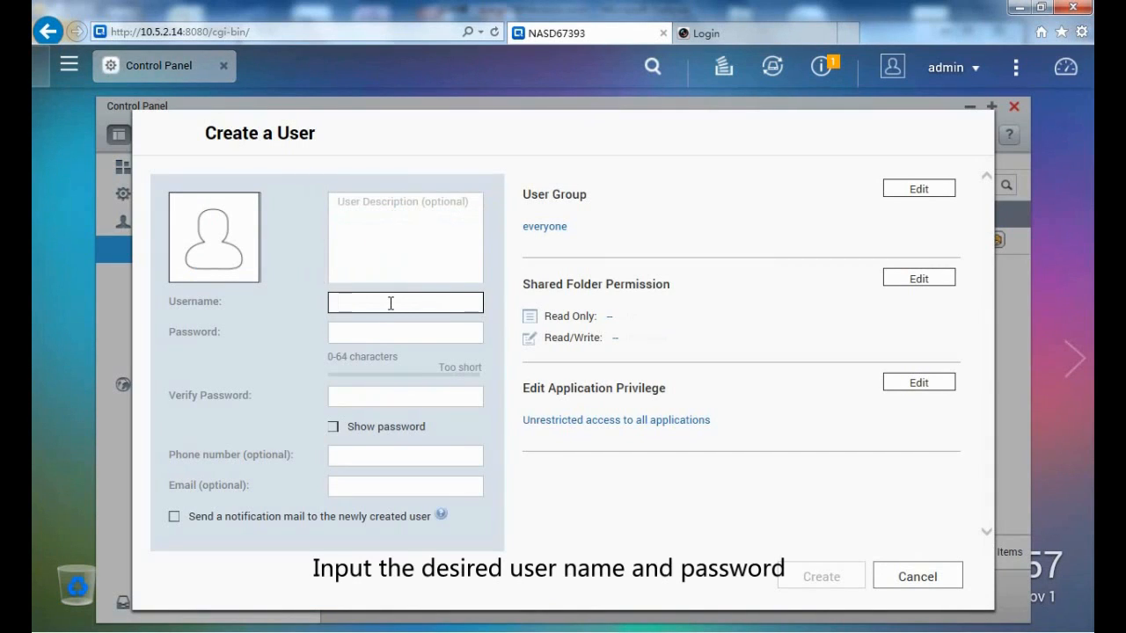
text(test)
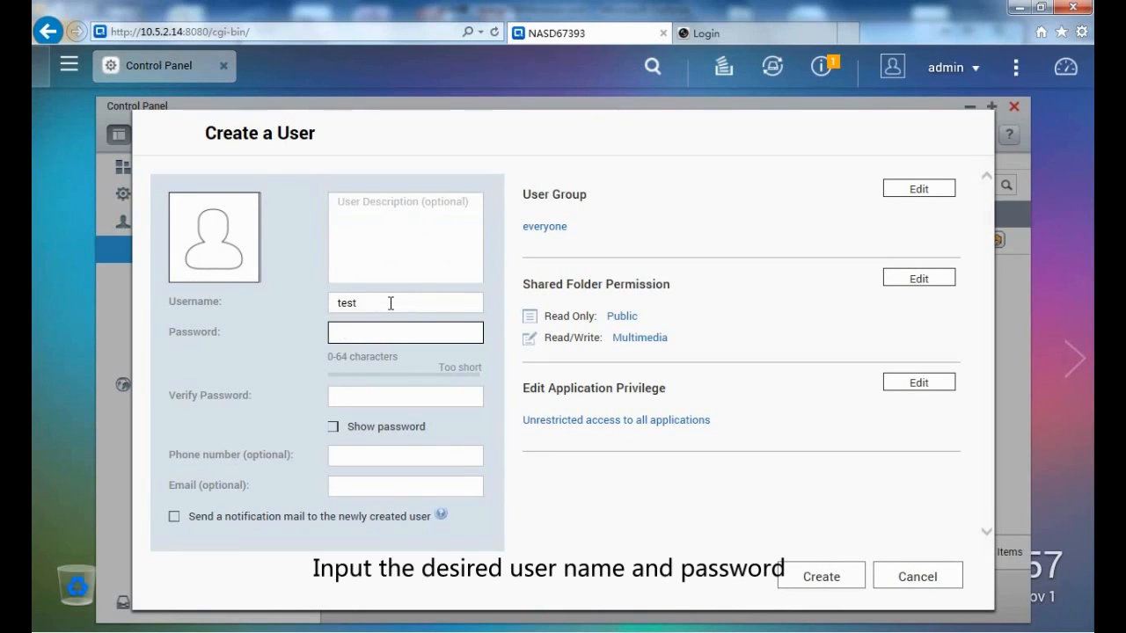
text(••••)
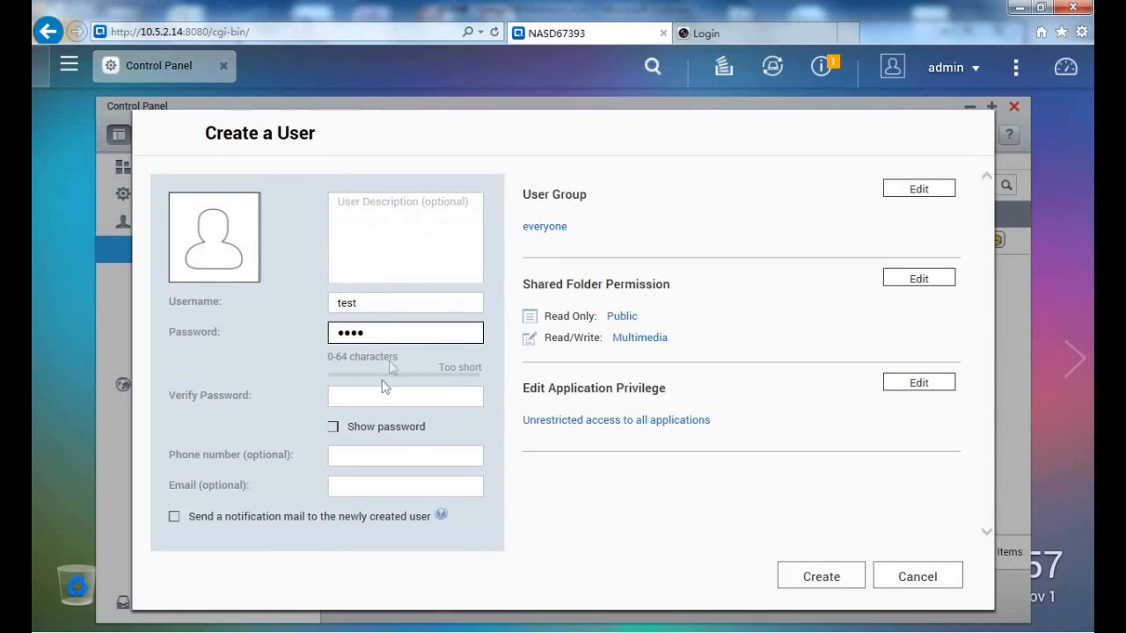
text(••••)
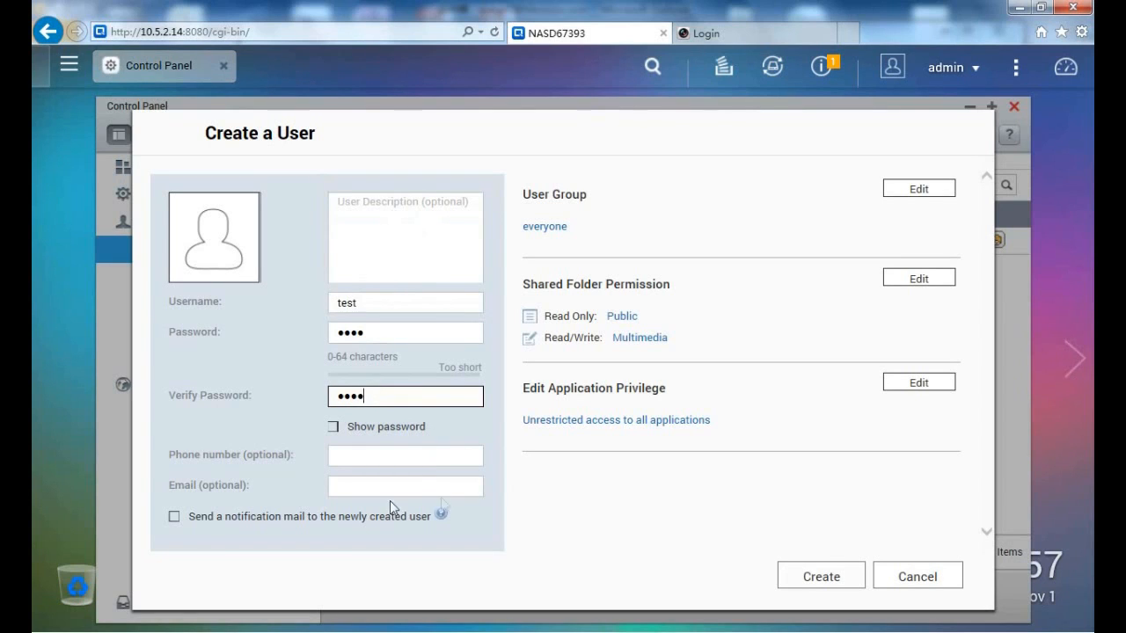
mouse_move(908, 238)
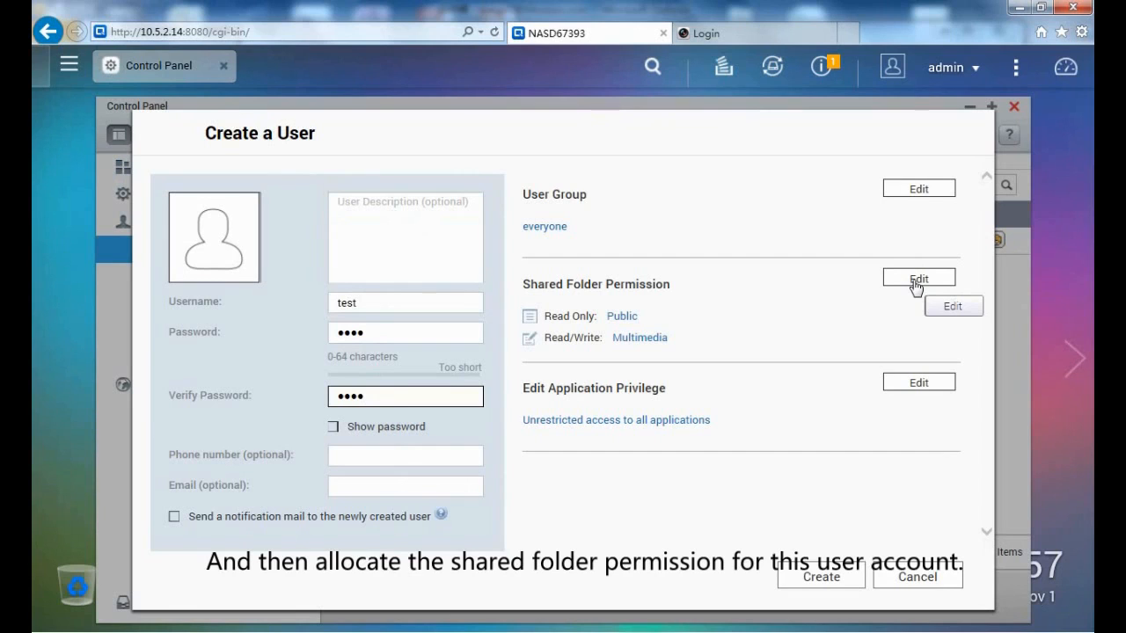
- Give test read/write access to the demo share and create the account
click(919, 277)
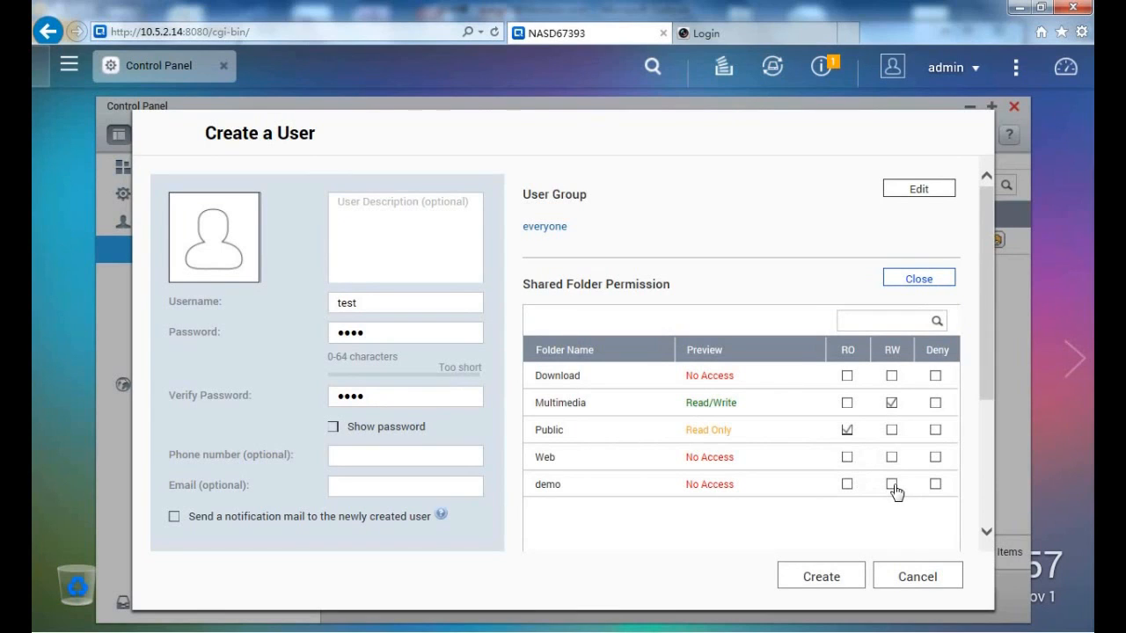
click(890, 484)
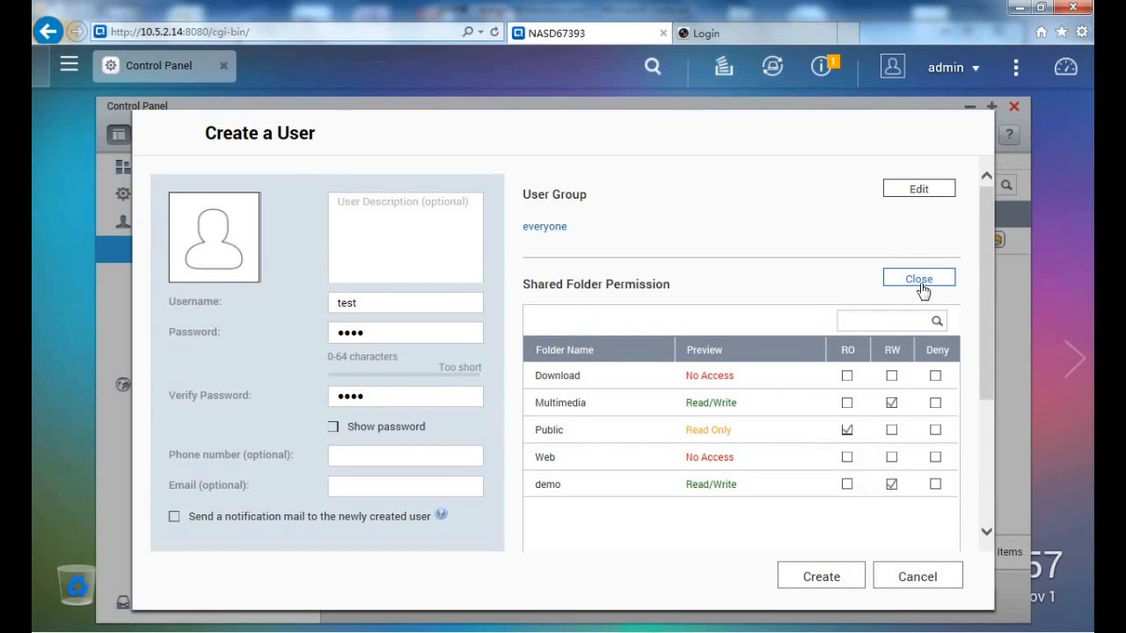
click(919, 278)
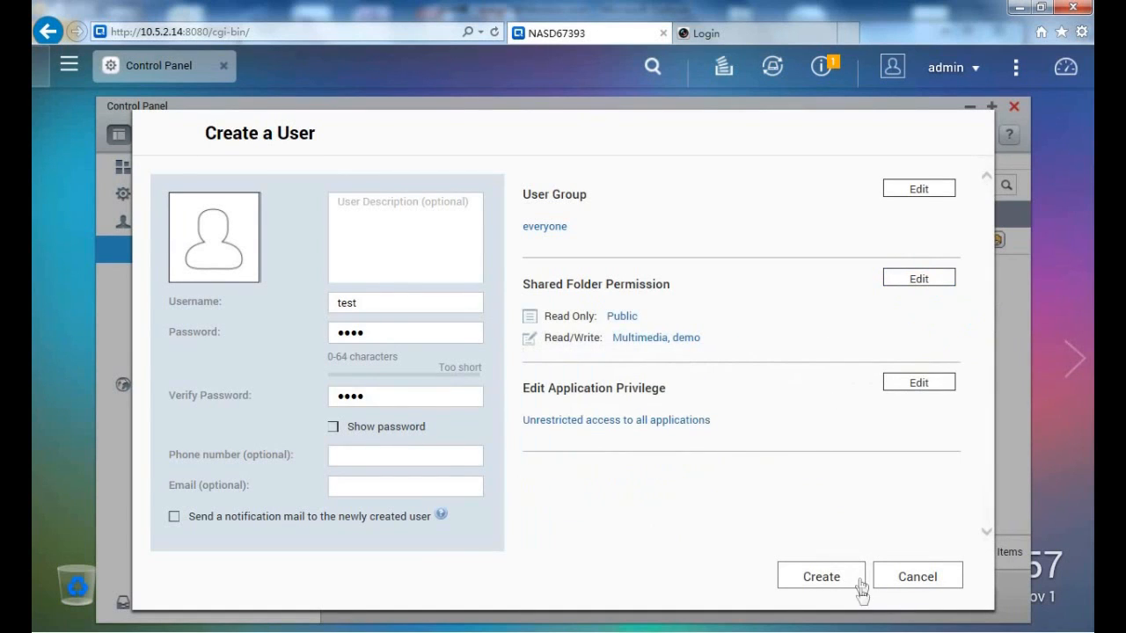
click(820, 577)
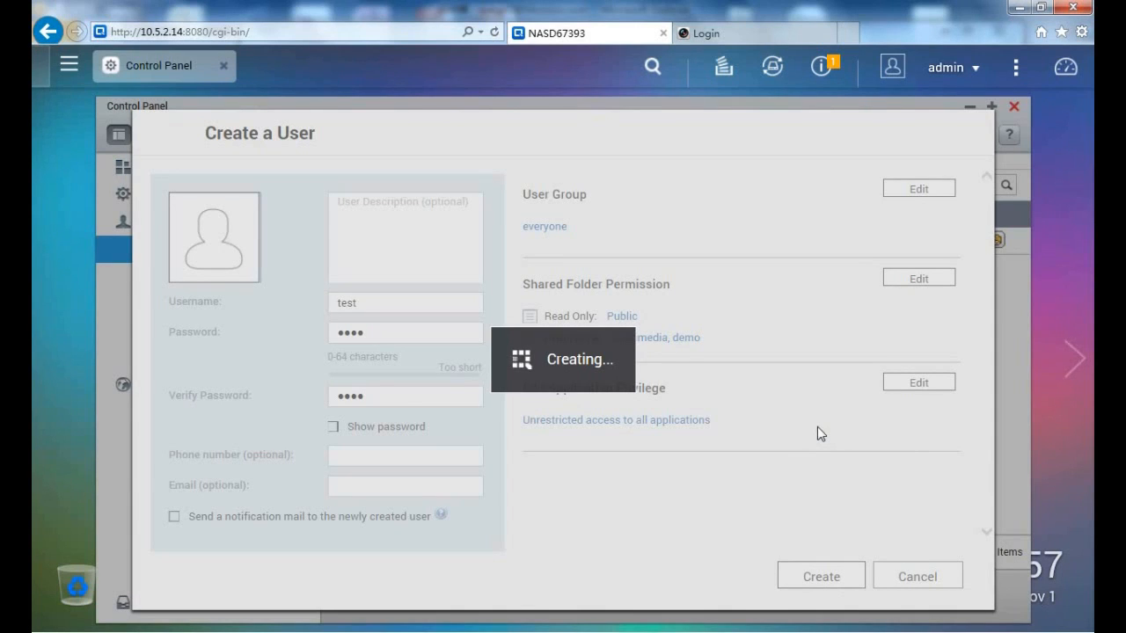
click(820, 575)
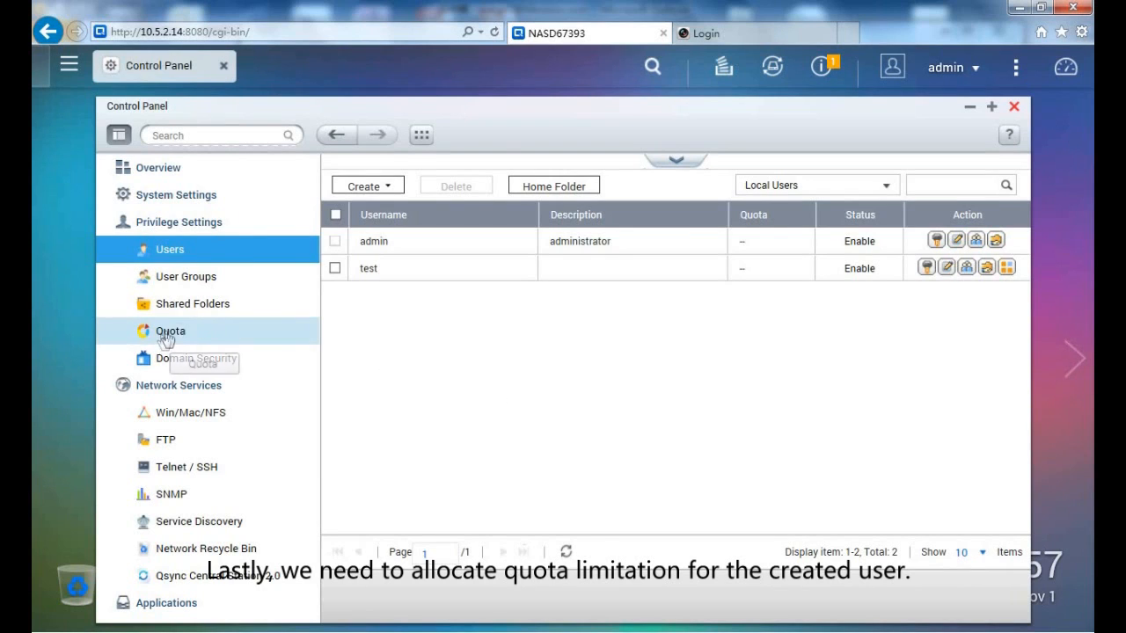
- Enable a 1024 MB disk quota for all users and apply it
click(169, 331)
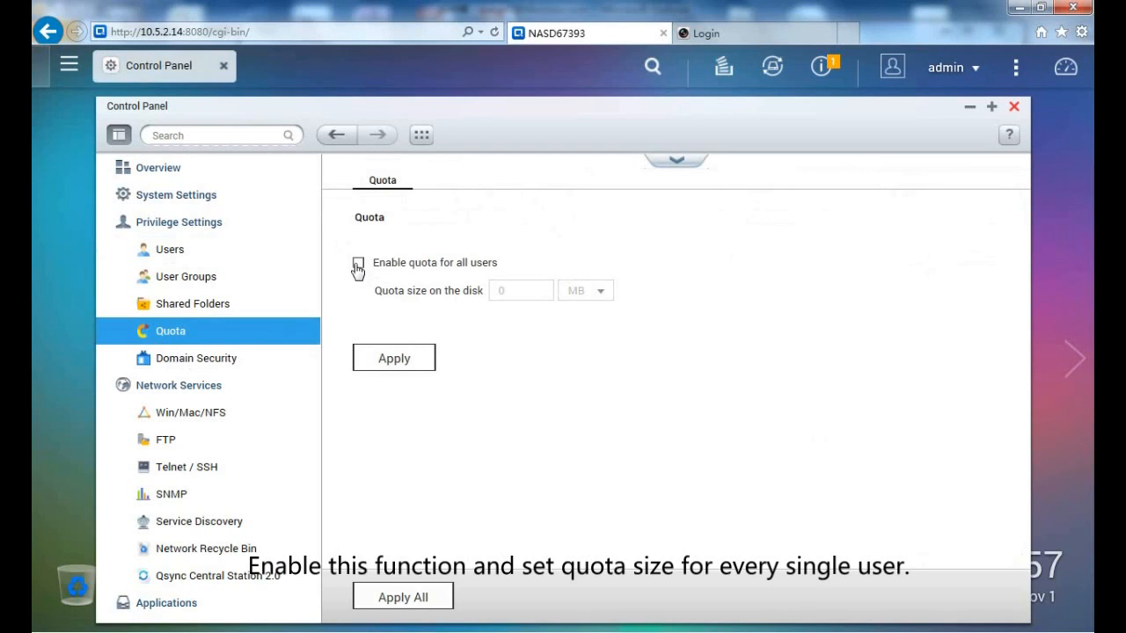
click(359, 264)
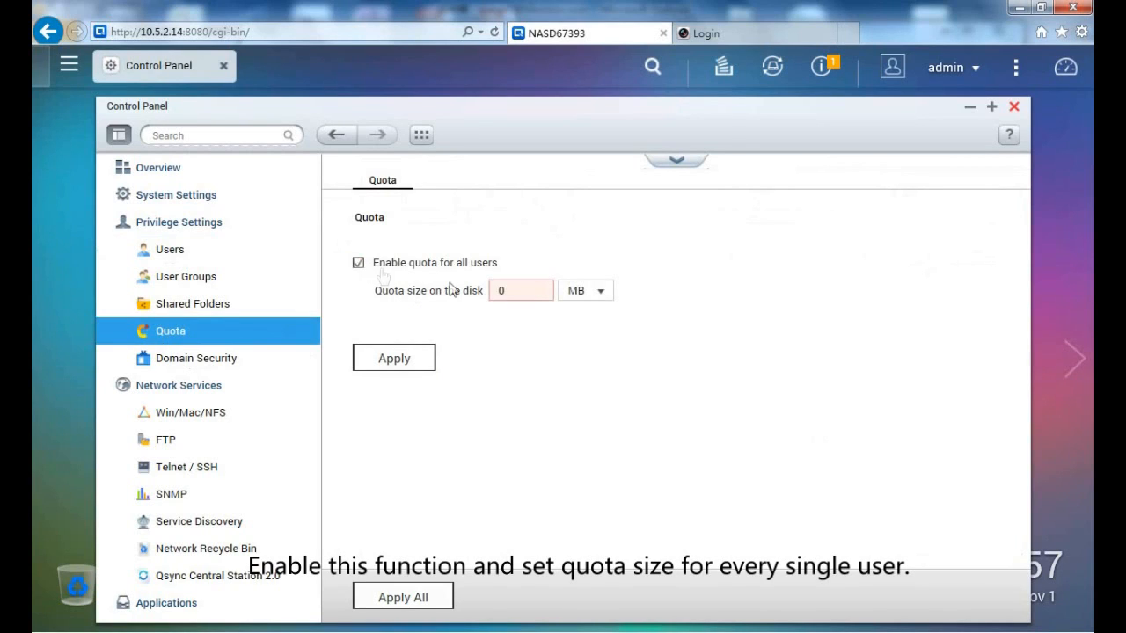
click(521, 290)
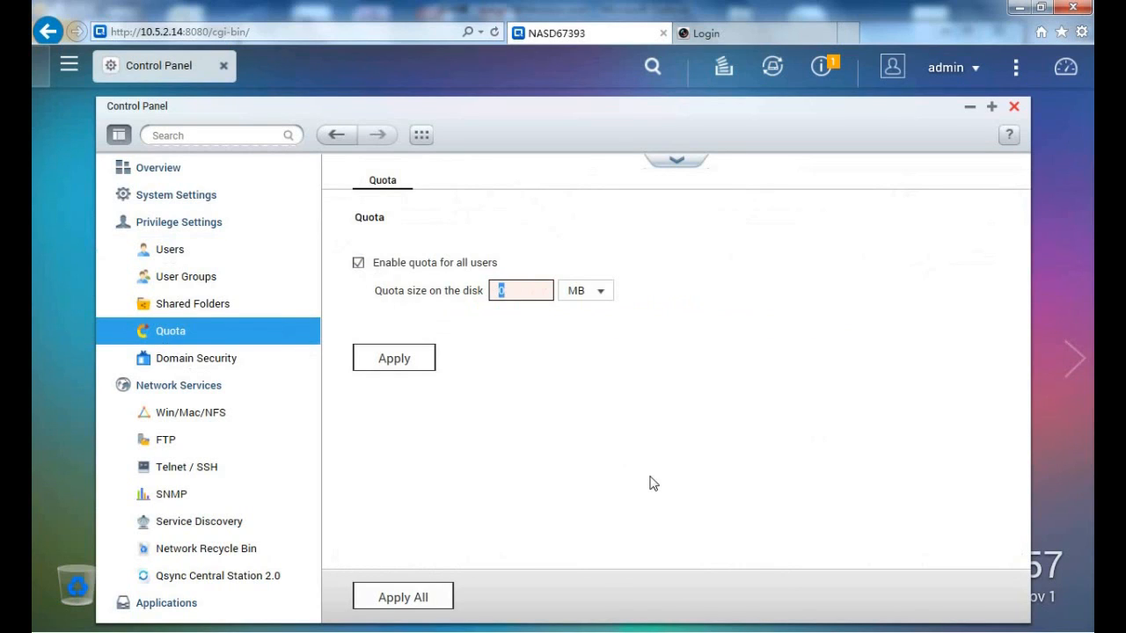
text(102)
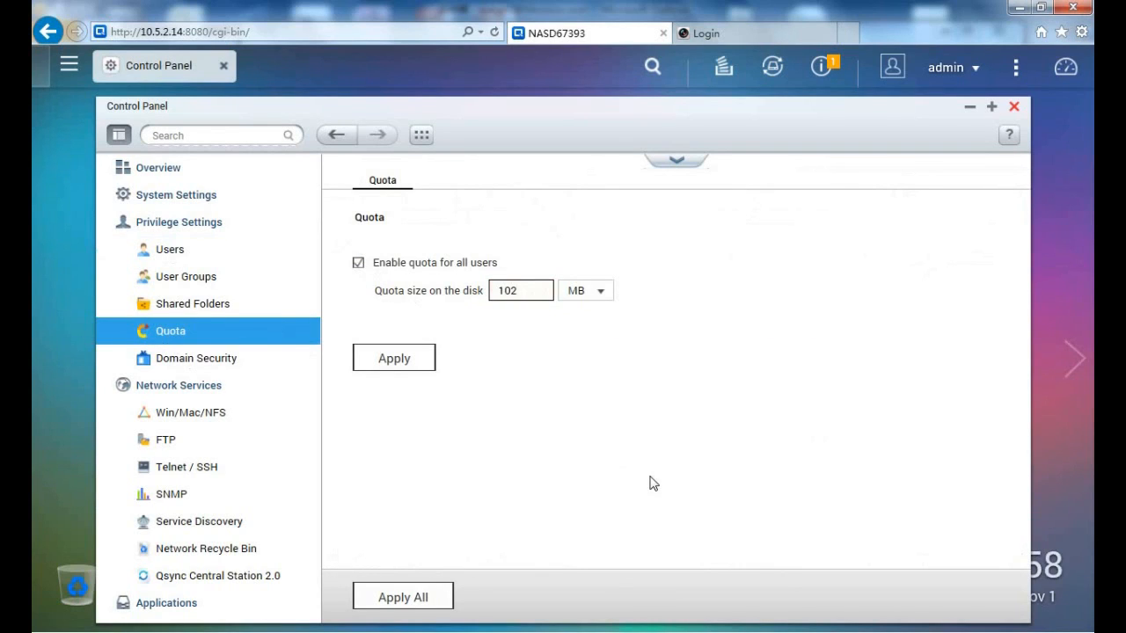
click(394, 358)
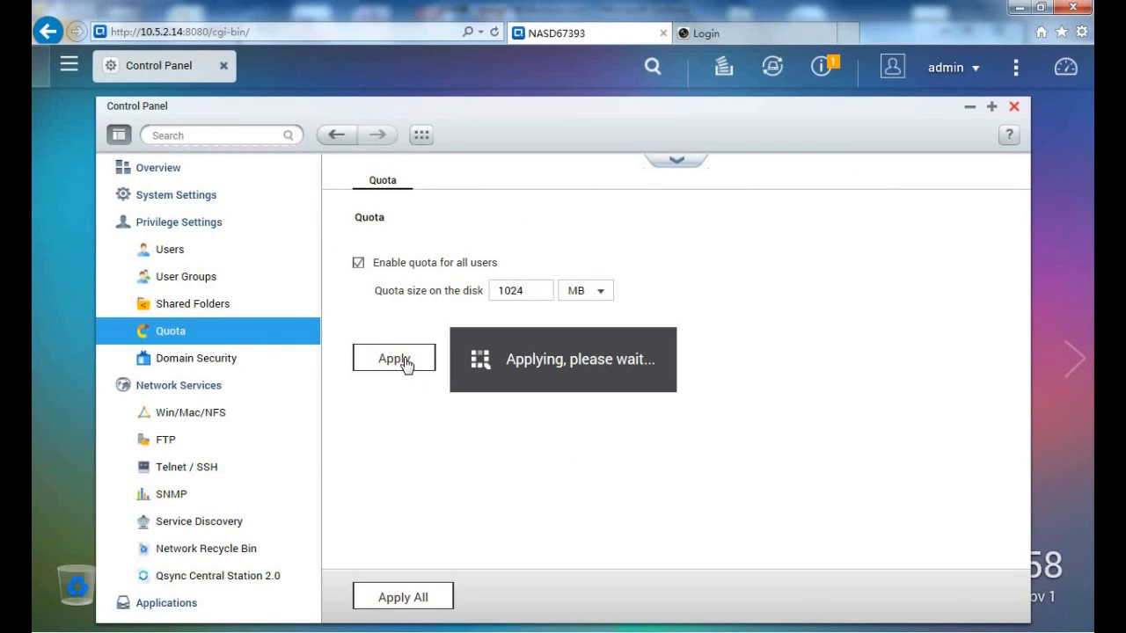
click(394, 359)
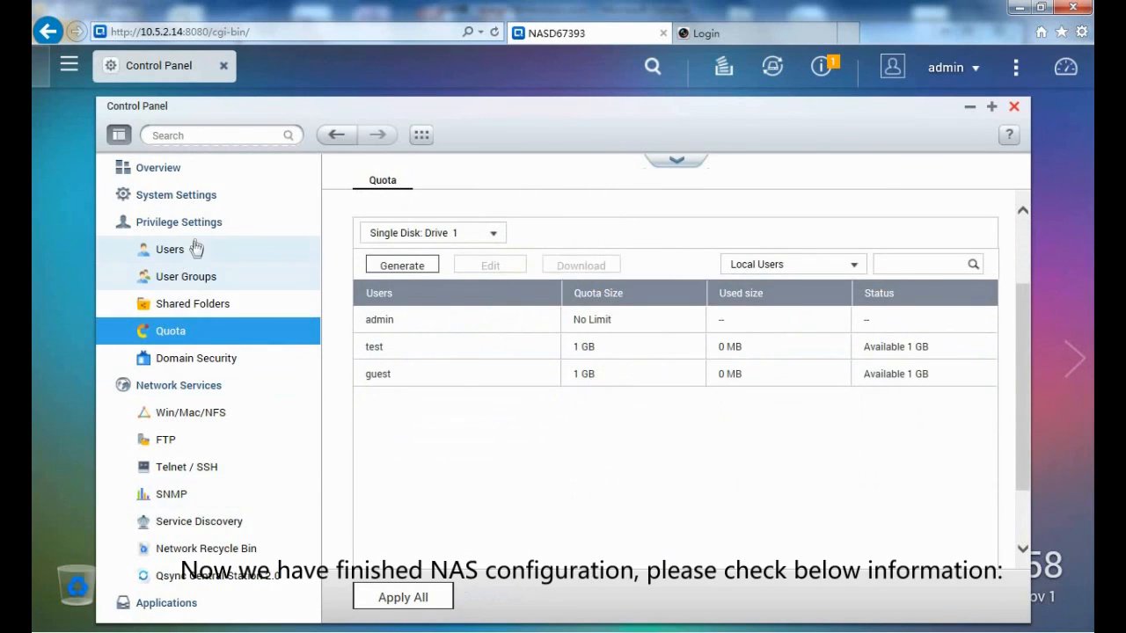
- Review the demo share's properties and the NAS network settings for address 10.5.2.14
click(192, 302)
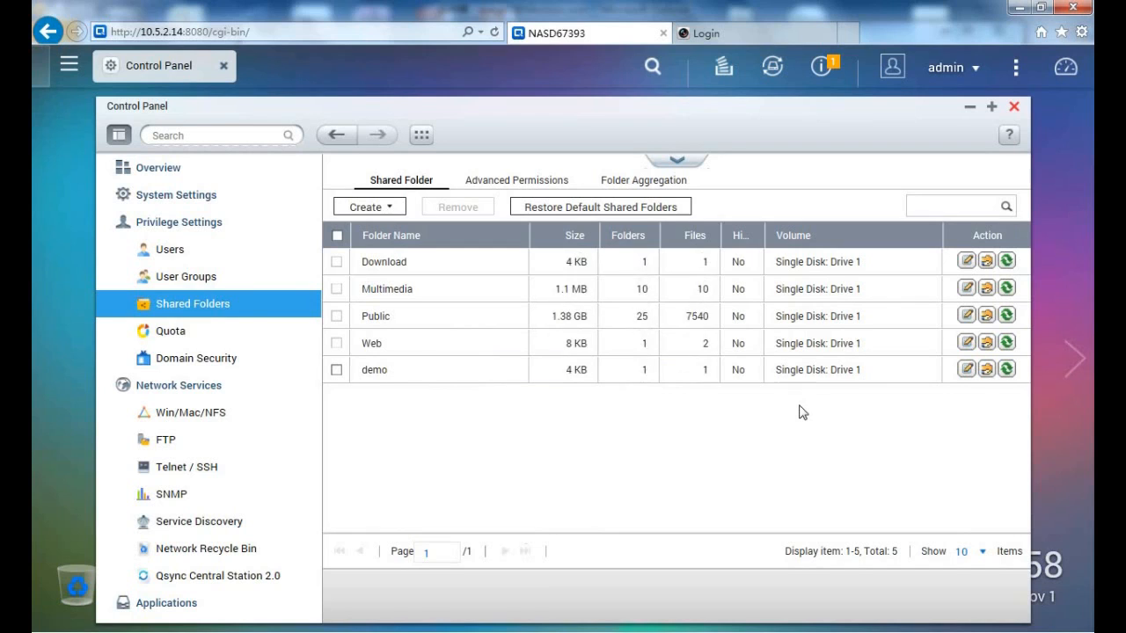
mouse_move(968, 370)
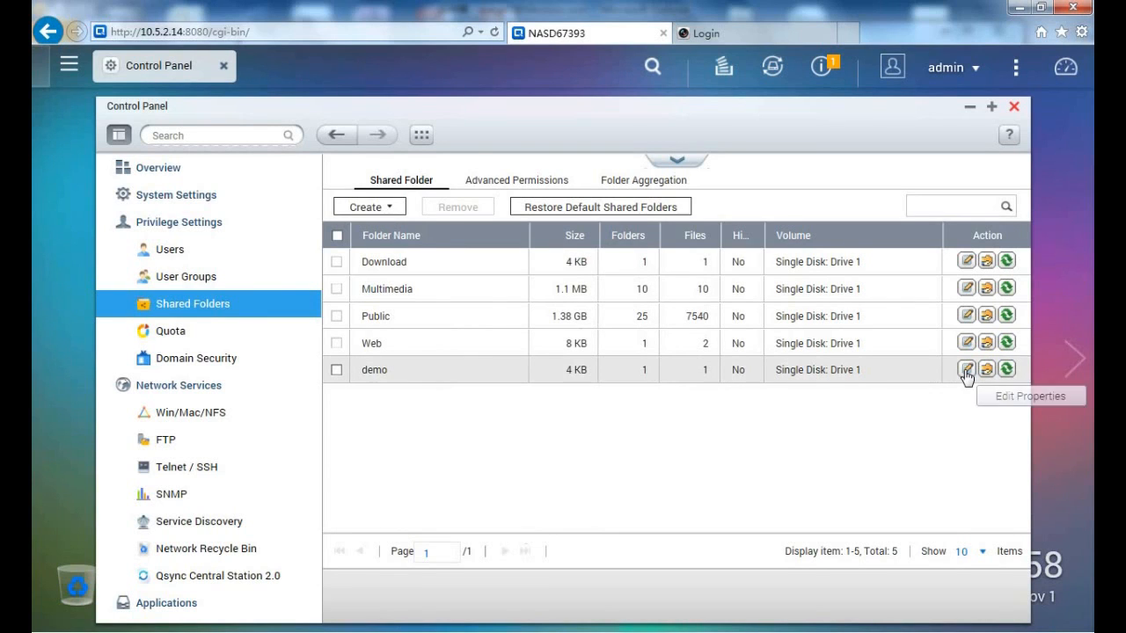
click(965, 370)
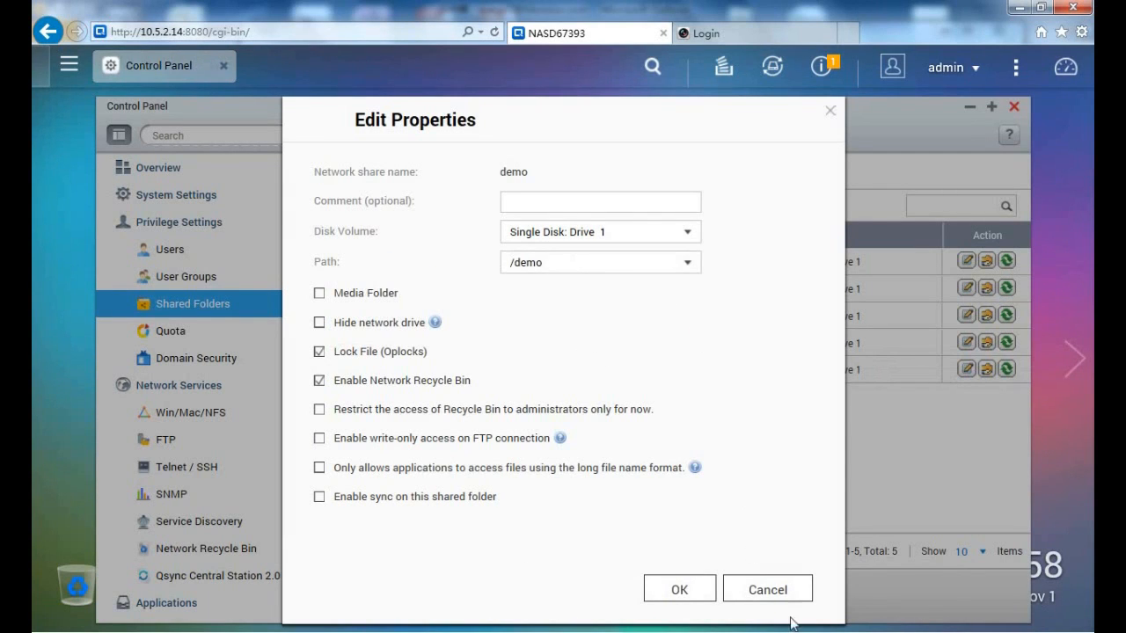
click(767, 589)
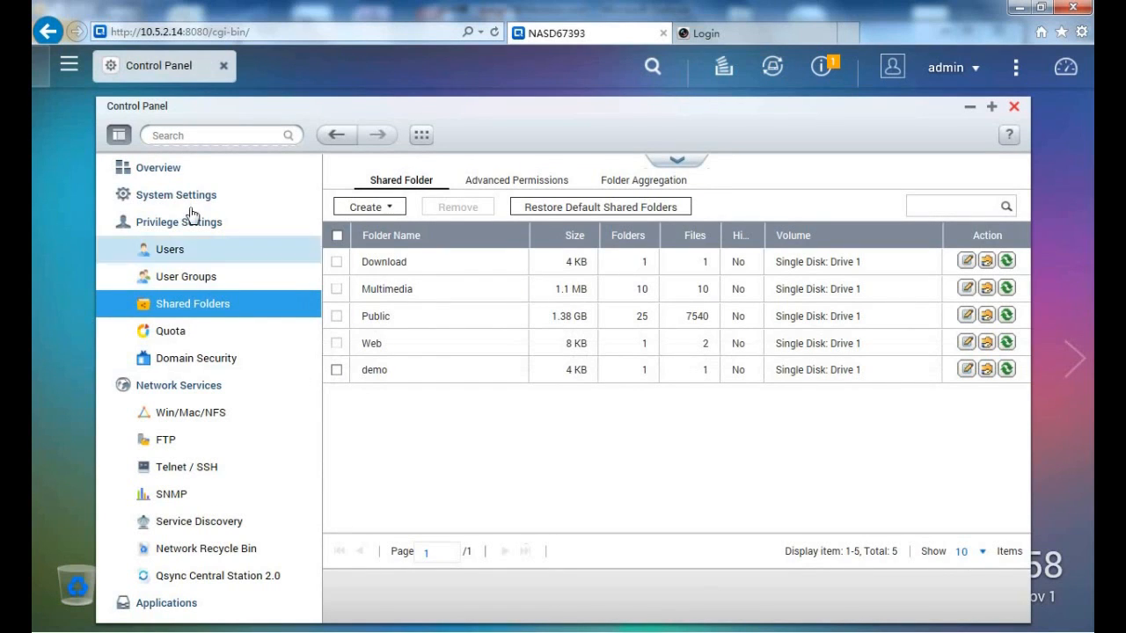
click(176, 193)
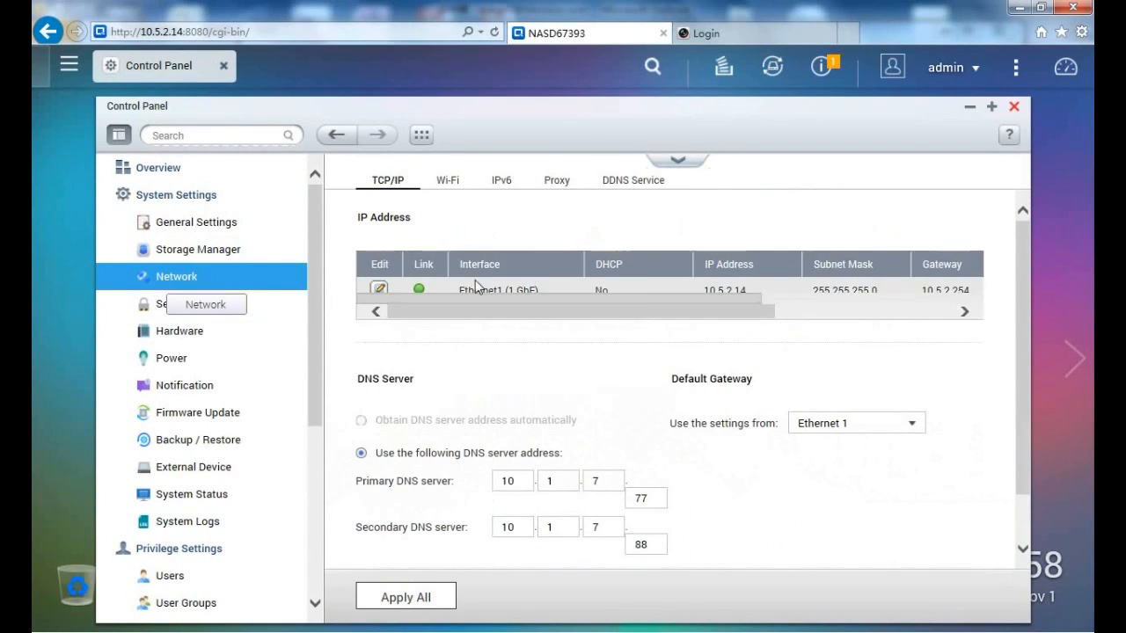
scroll(down, 3)
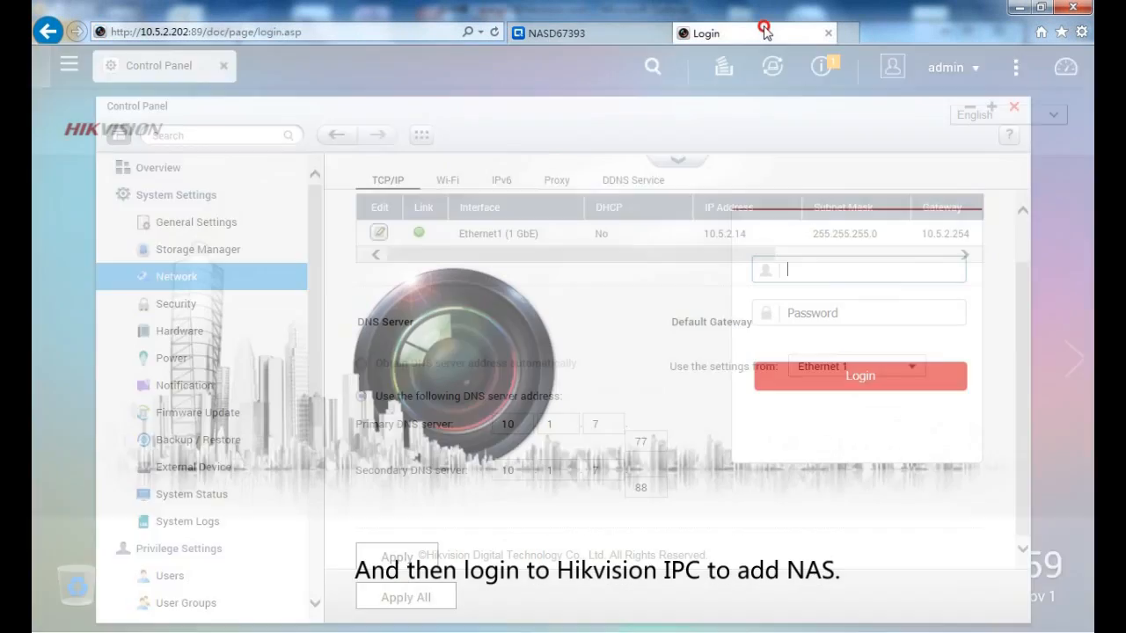
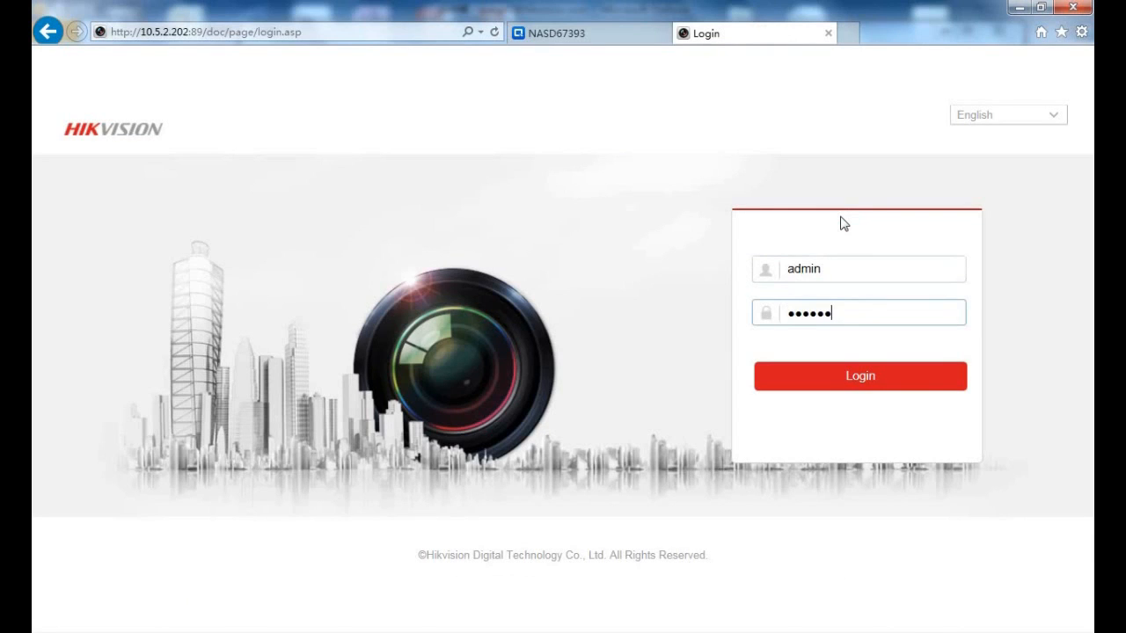
- Sign in to the camera as admin and reach the Net HDD storage table
click(858, 376)
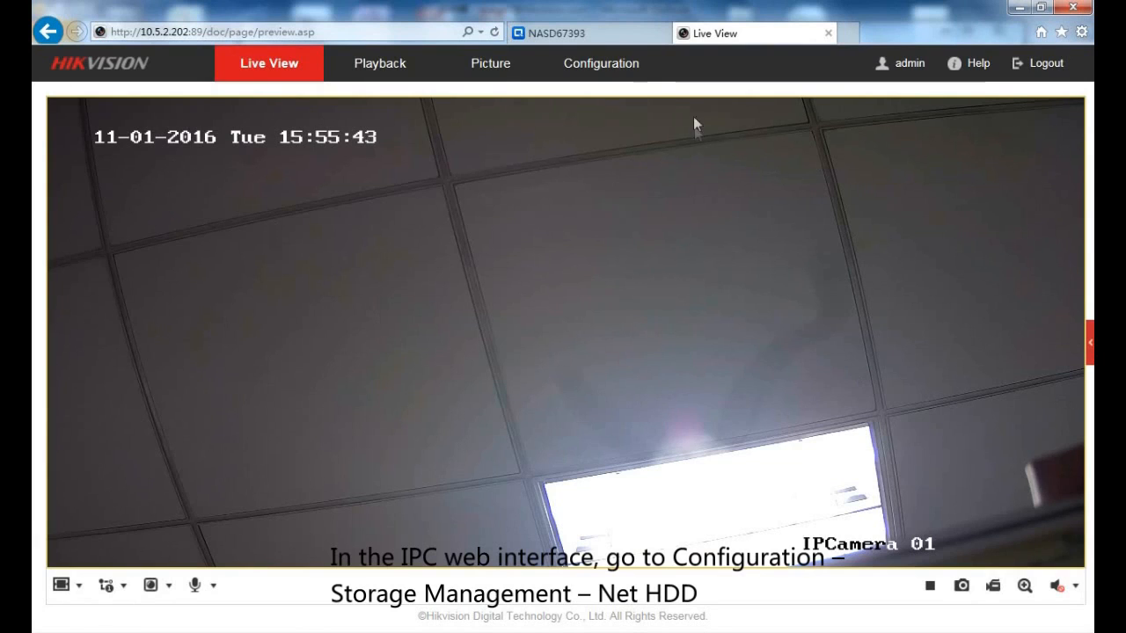
click(602, 63)
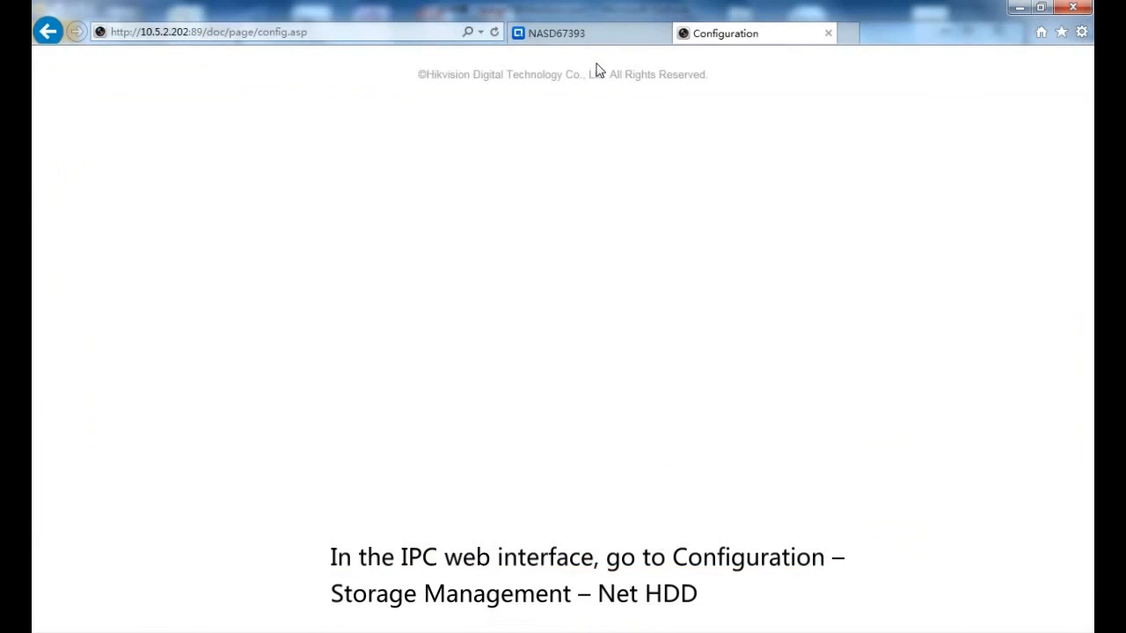
click(601, 64)
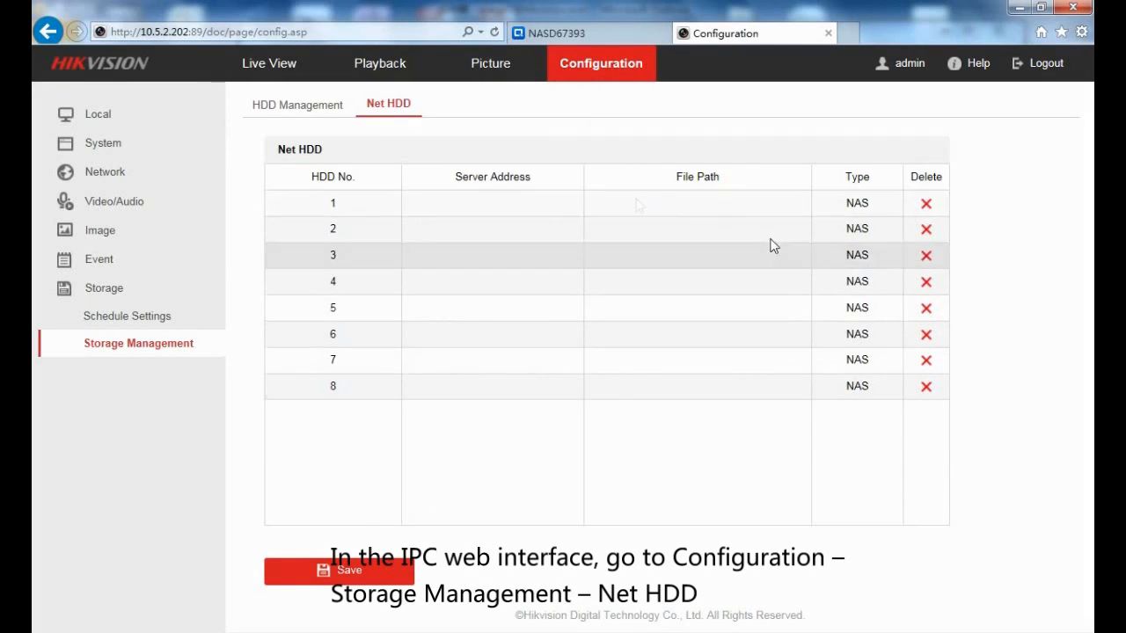
- Point disk 1 at server 10.5.2.14 with path /d and test the SMB/CIFS connection
click(332, 204)
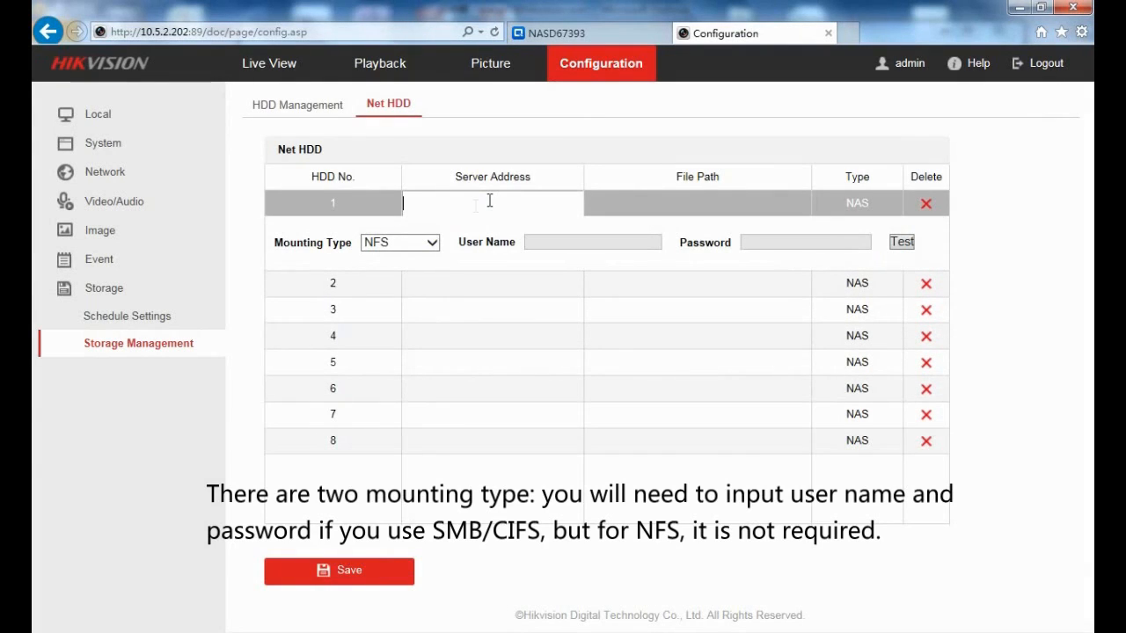
click(397, 243)
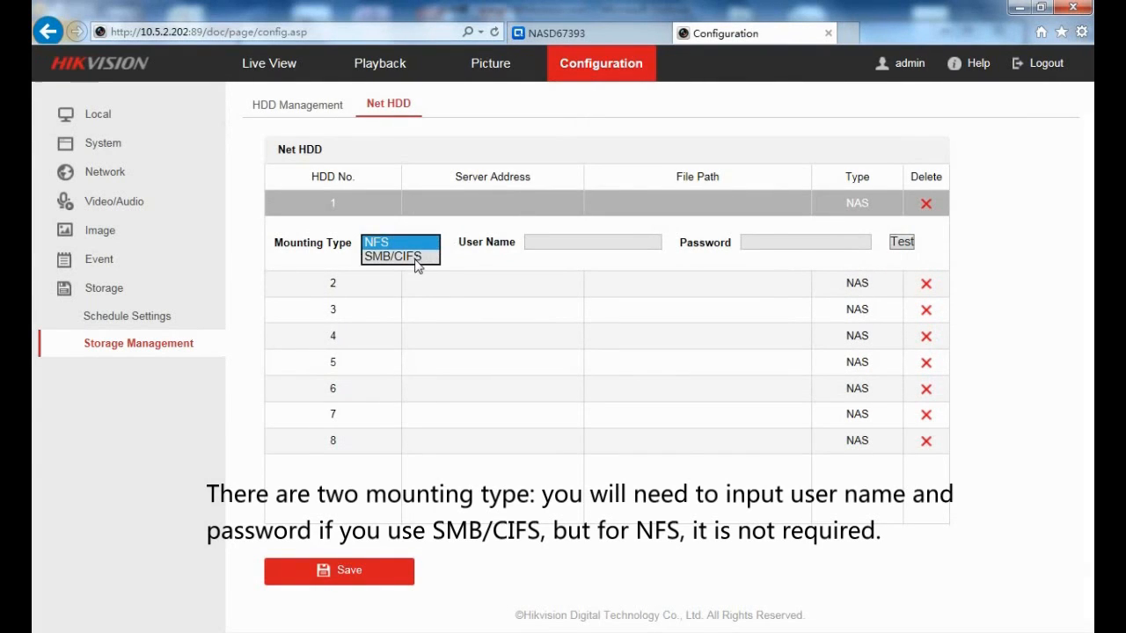
mouse_move(418, 264)
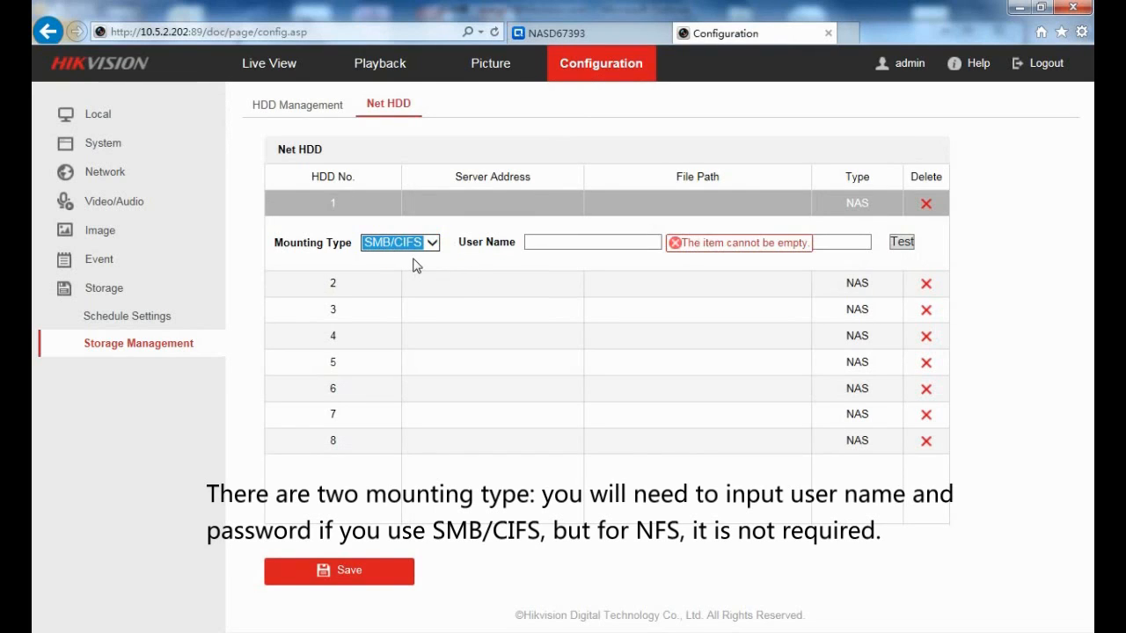
mouse_move(429, 264)
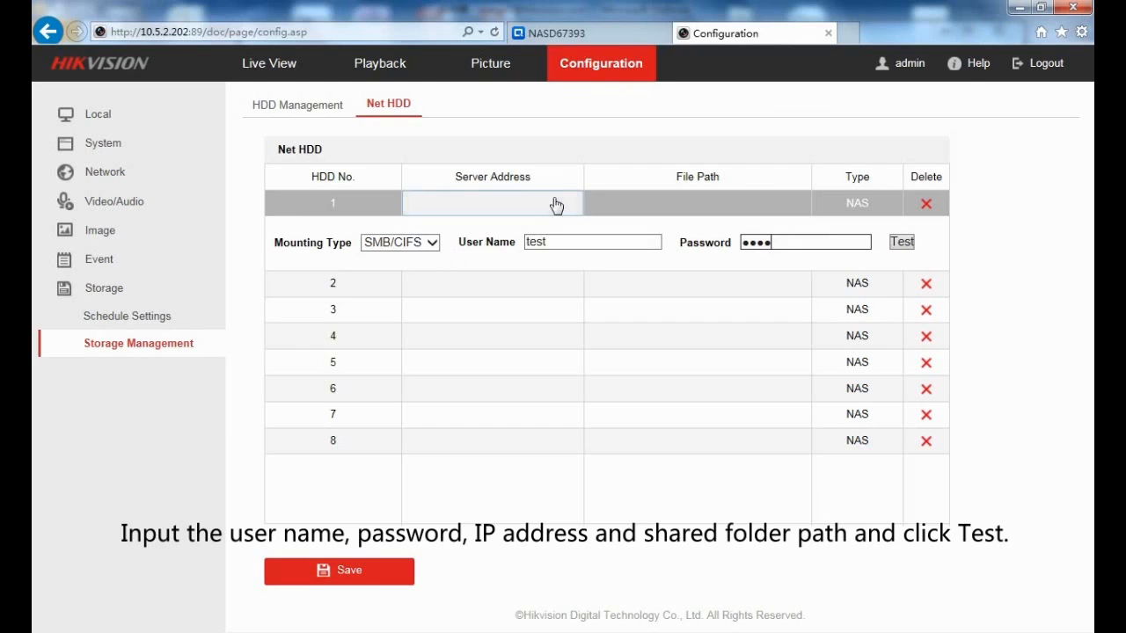
text(10.5.)
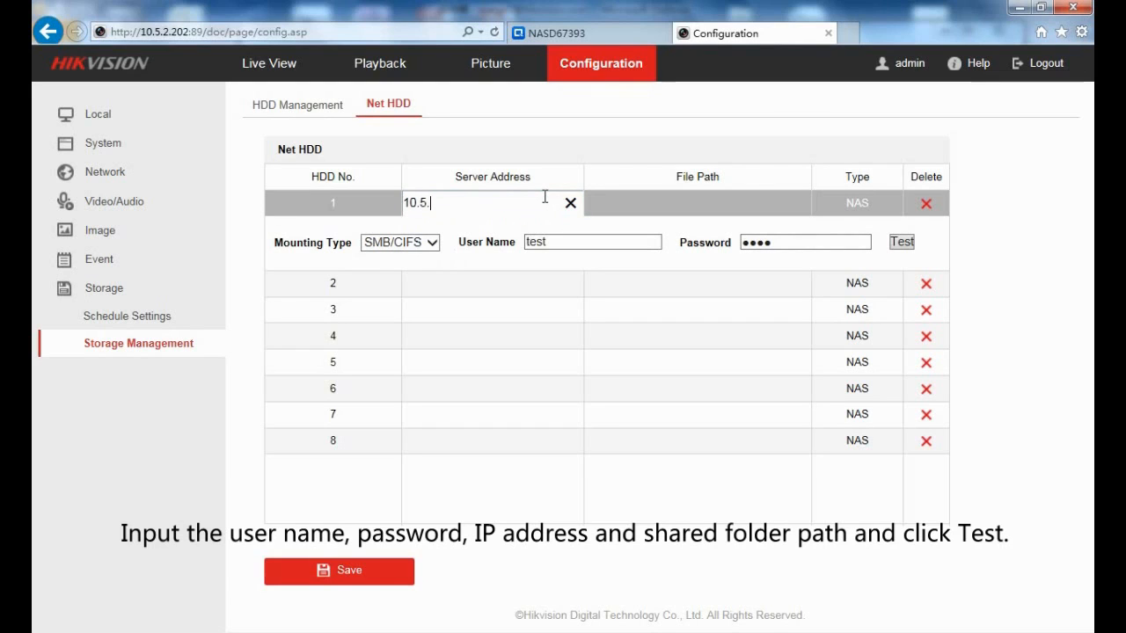
click(695, 204)
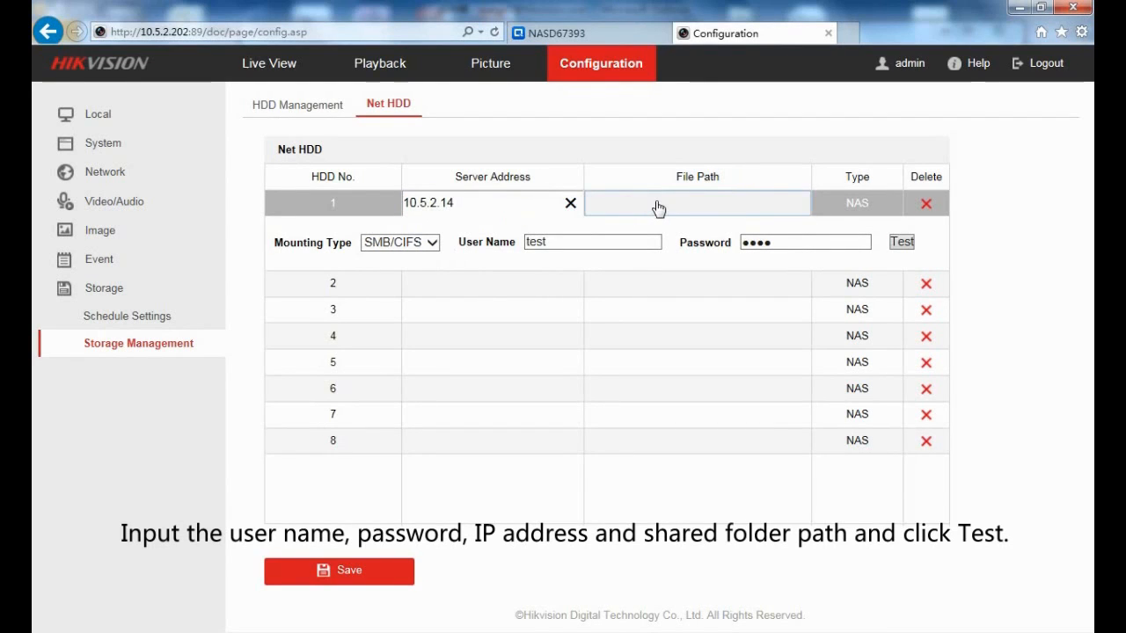
text(/demo)
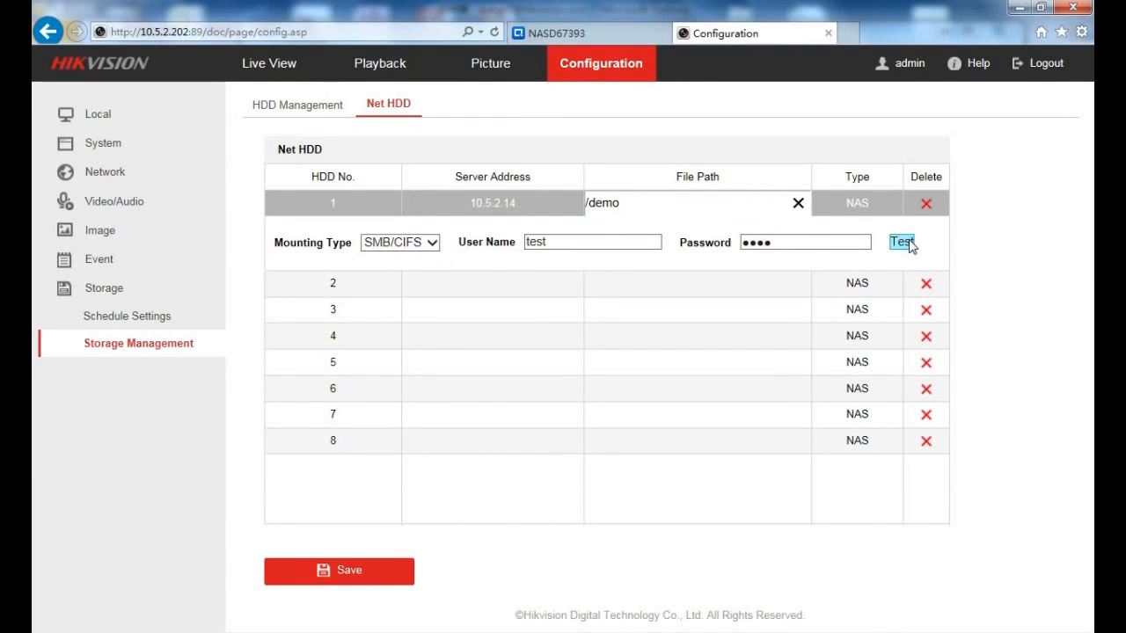
click(901, 242)
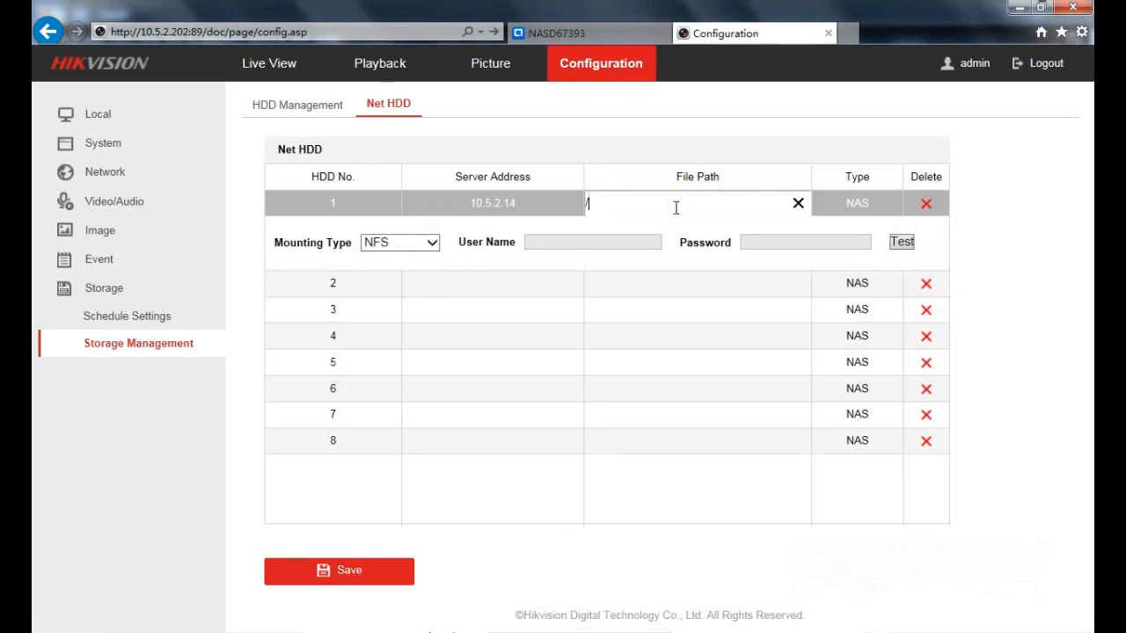
- Set the path to /demo, confirm the NFS test succeeds and save the disk entry
text(demo)
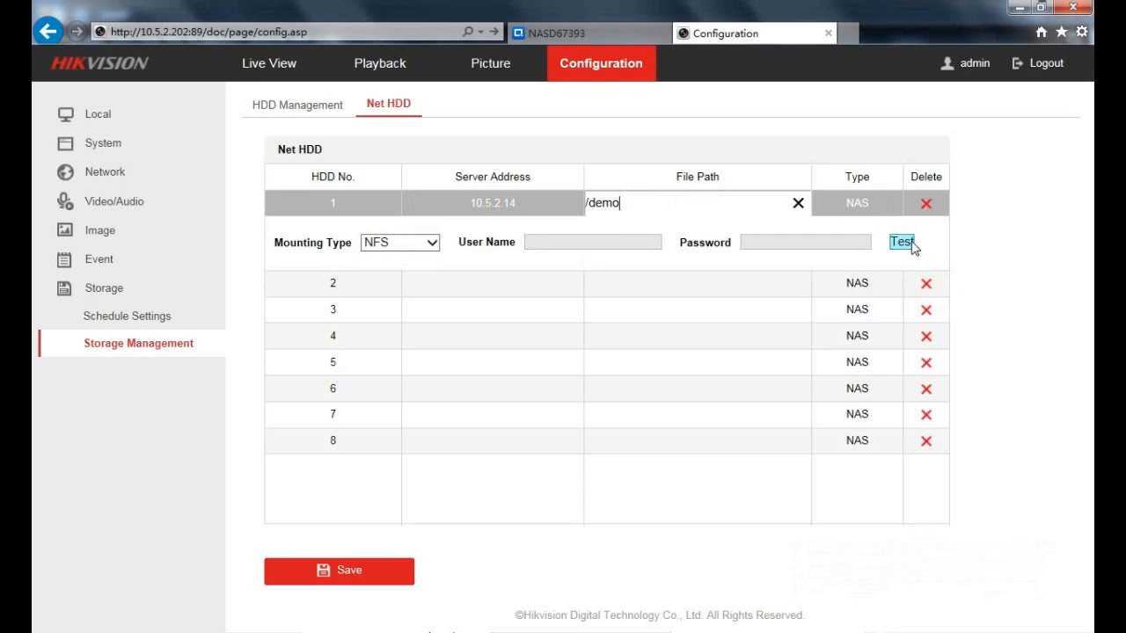
click(901, 243)
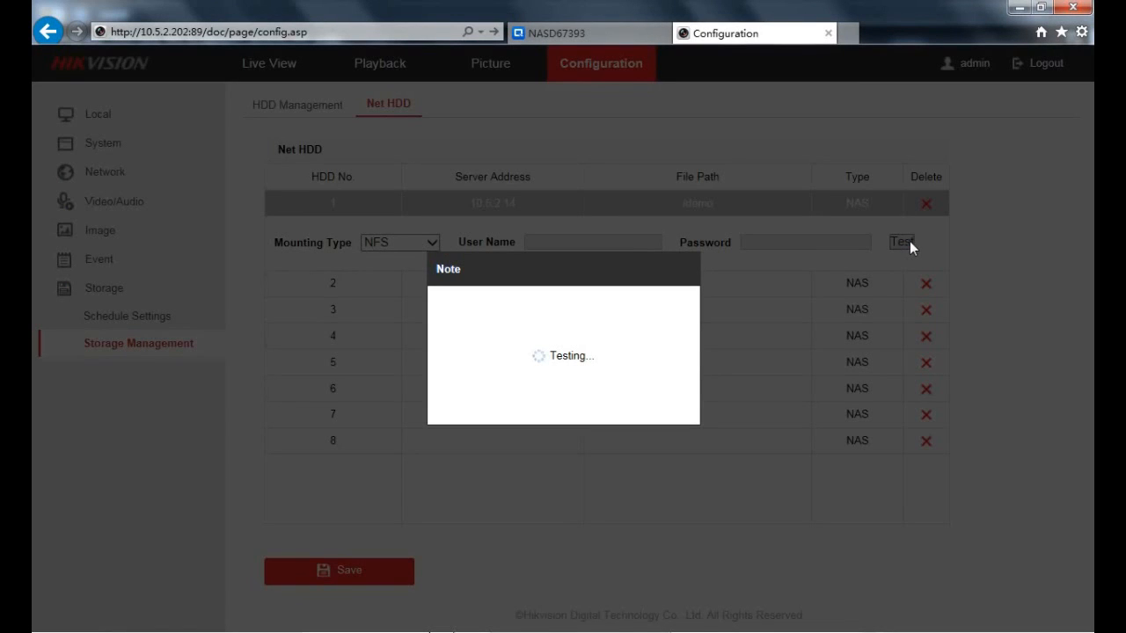
click(901, 242)
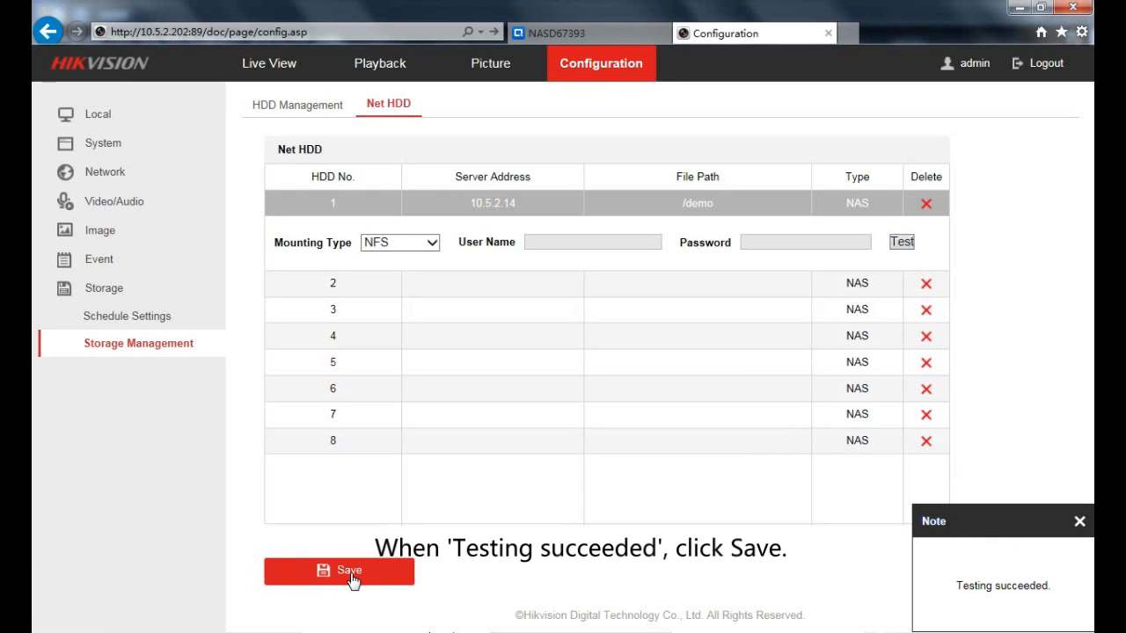
click(338, 570)
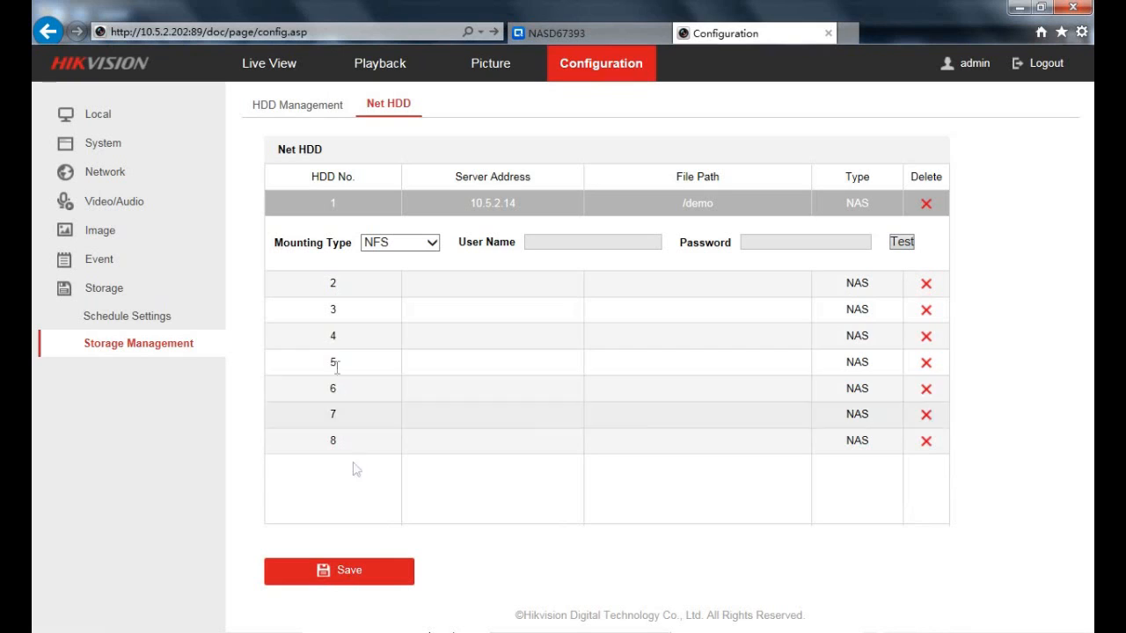
- Format the uninitialized NAS disk from HDD Management and confirm, reaching about 26% progress
click(297, 104)
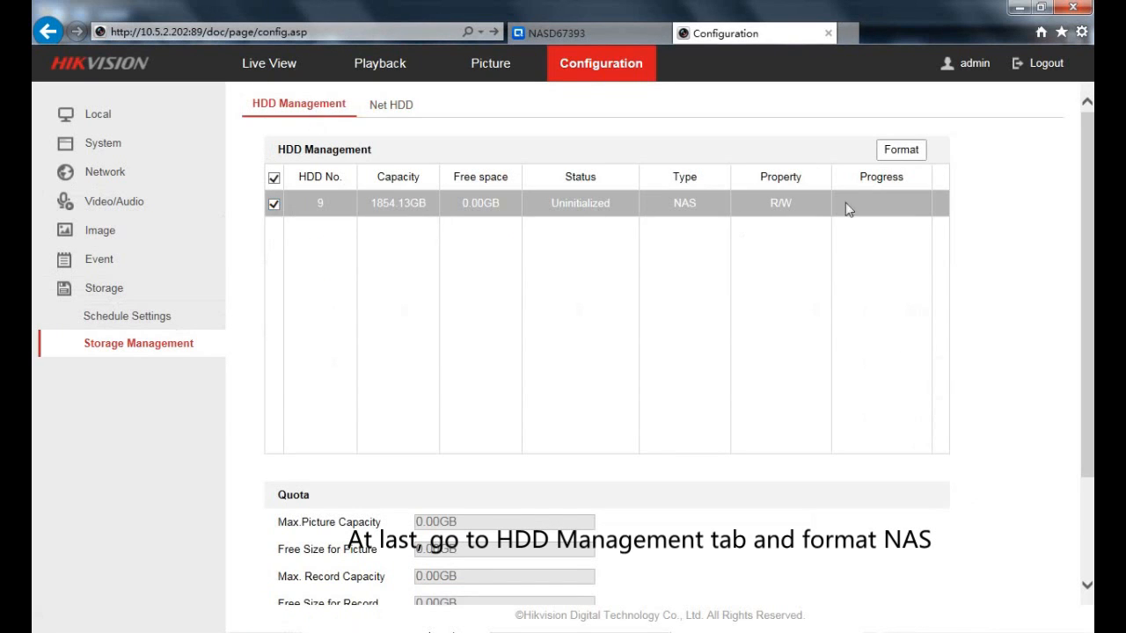
click(900, 149)
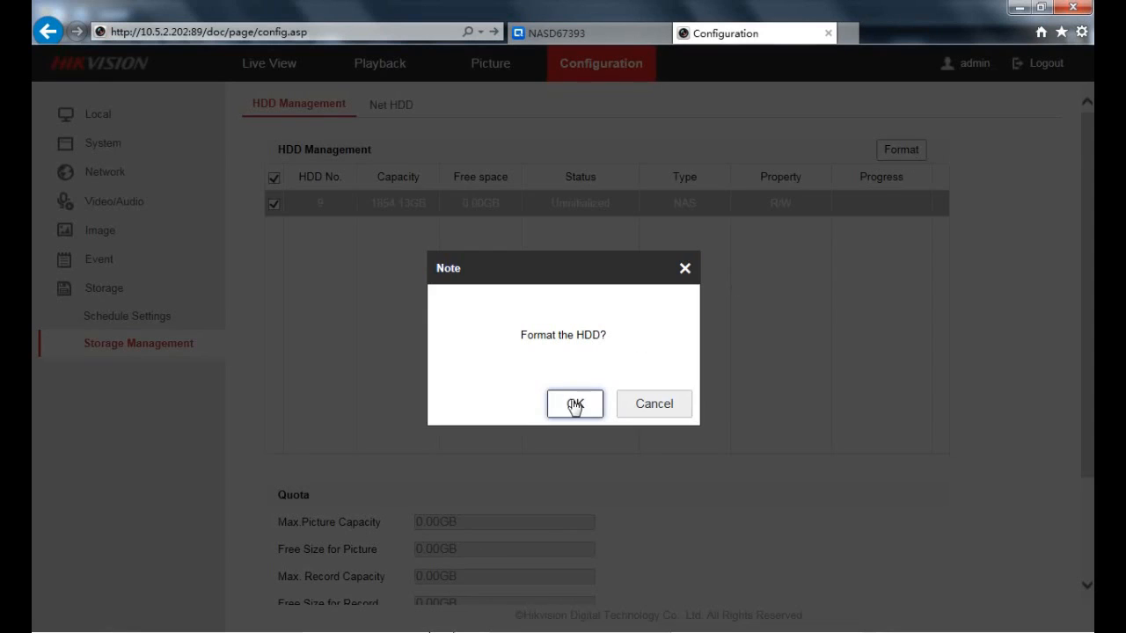
click(573, 403)
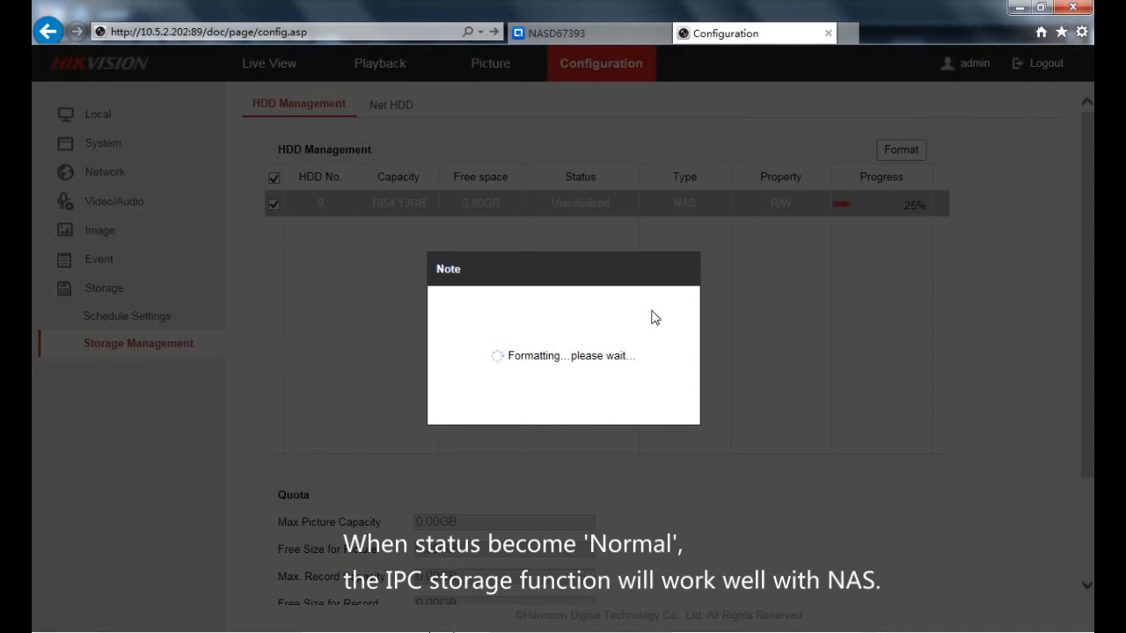
mouse_move(783, 281)
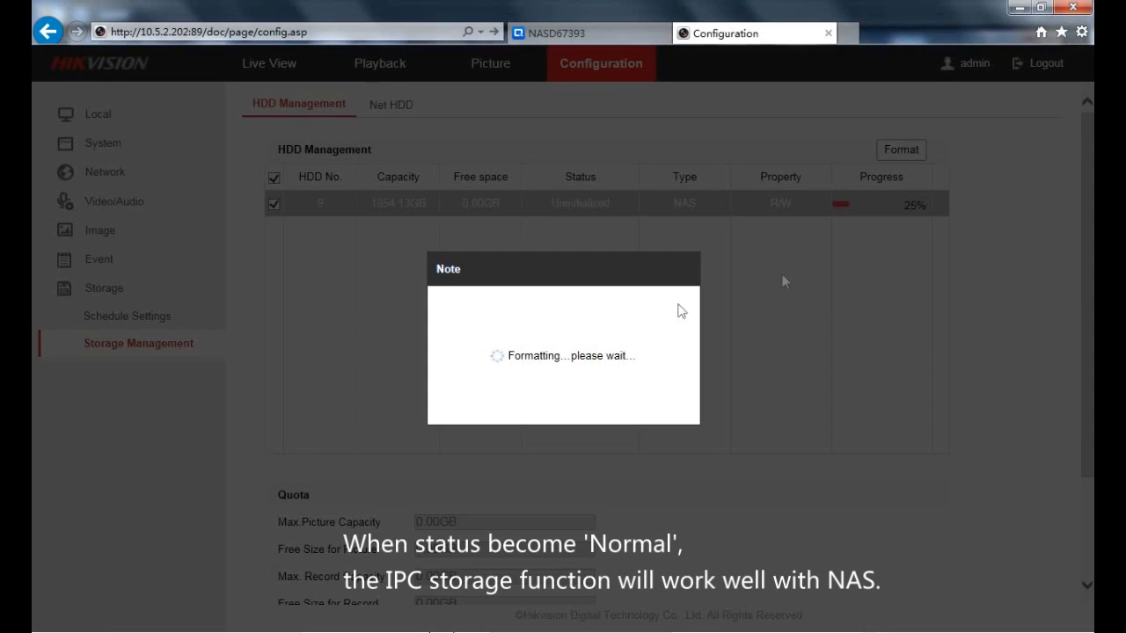
mouse_move(865, 243)
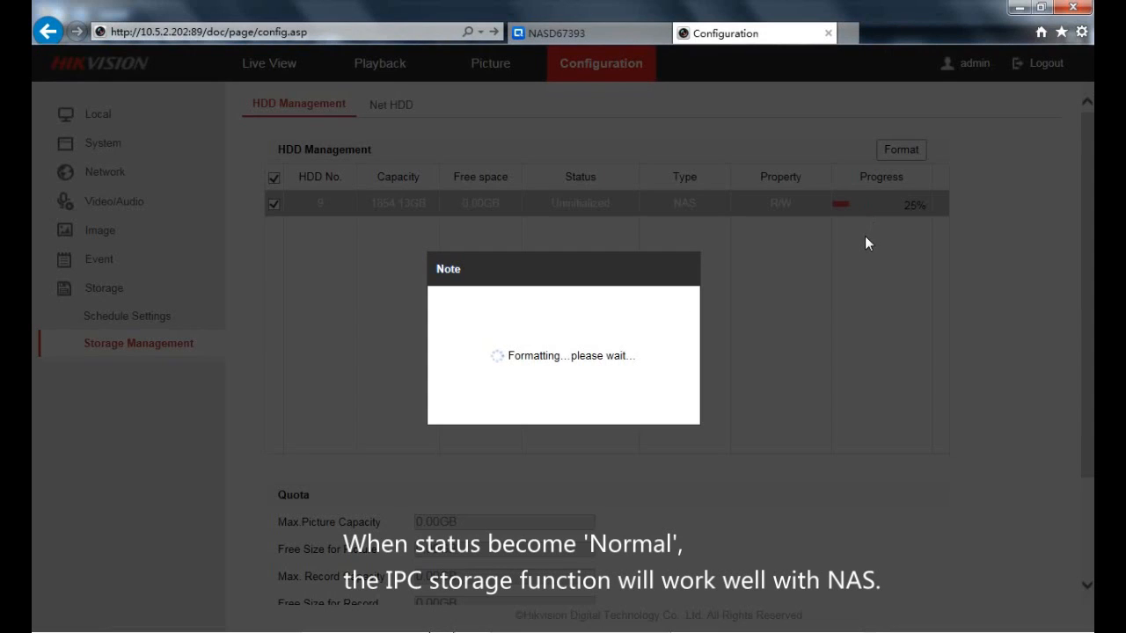